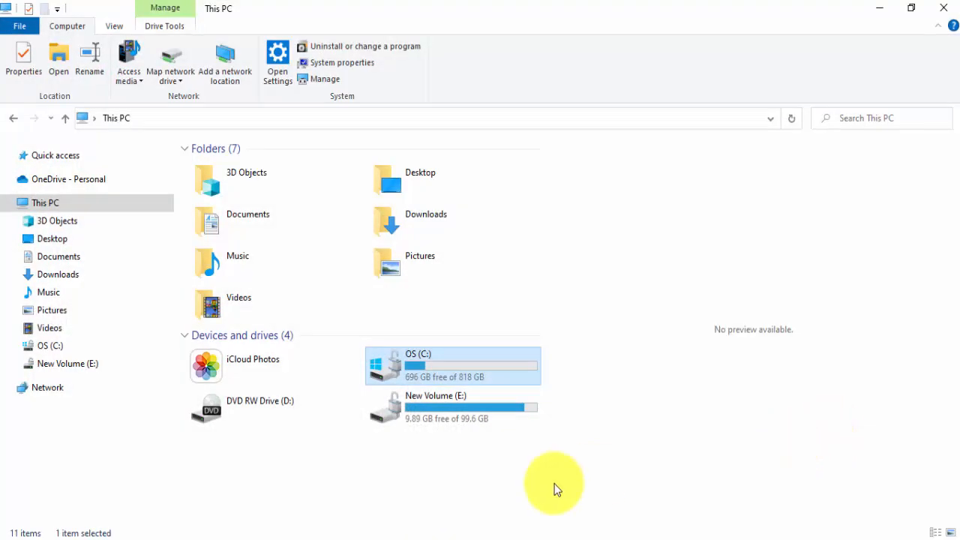
pyautogui.moveTo(450, 379)
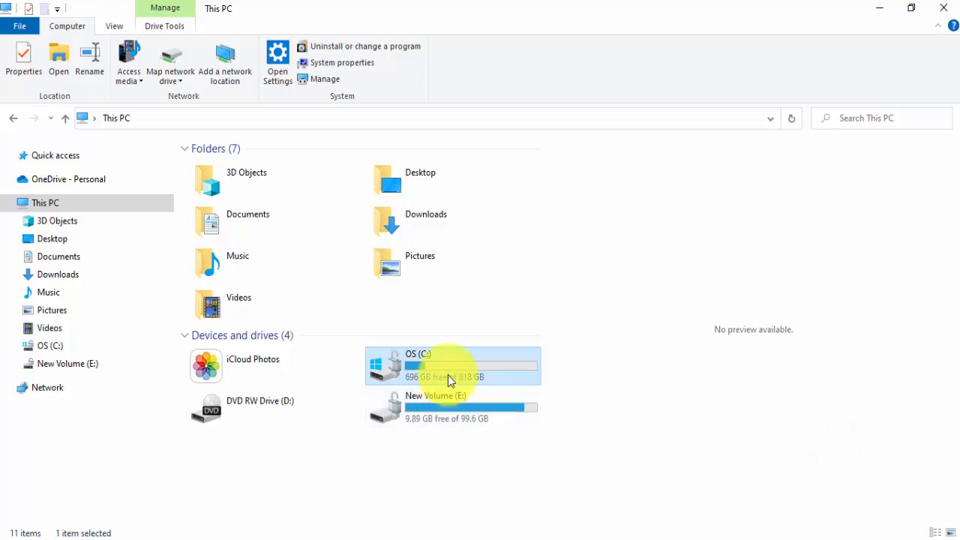
# - Browse File Explorer to C:\Program Files\Java\jdk-13 and select its path in the address bar
pyautogui.doubleClick(450, 366)
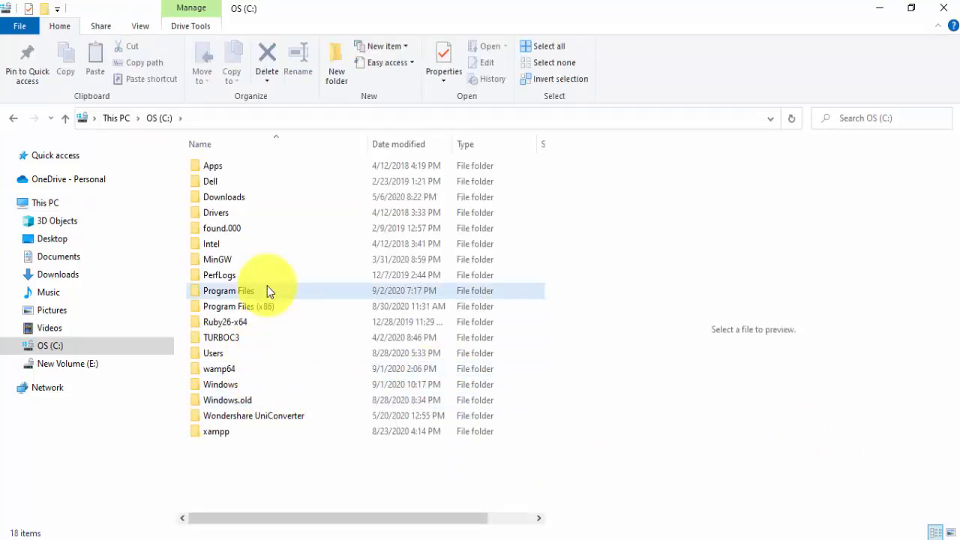
pyautogui.doubleClick(228, 291)
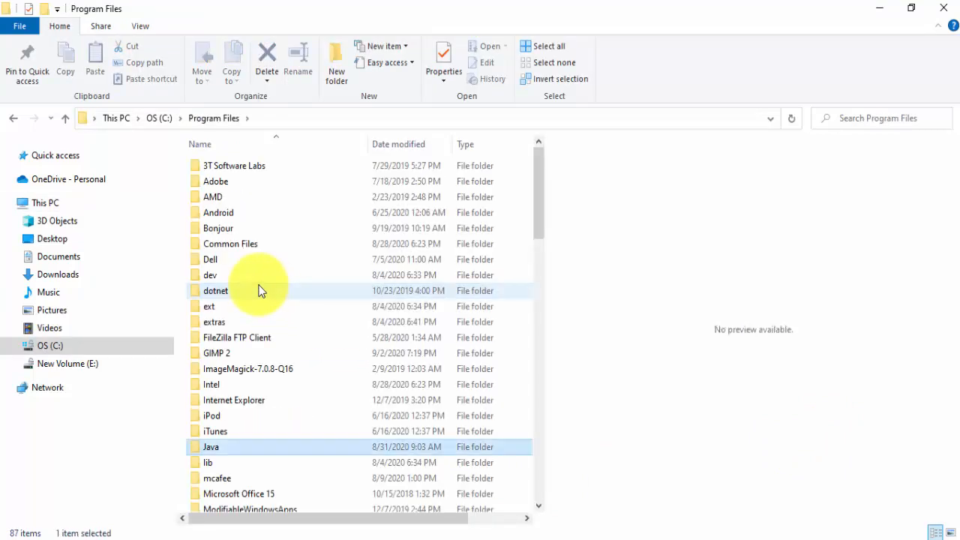
pyautogui.doubleClick(211, 446)
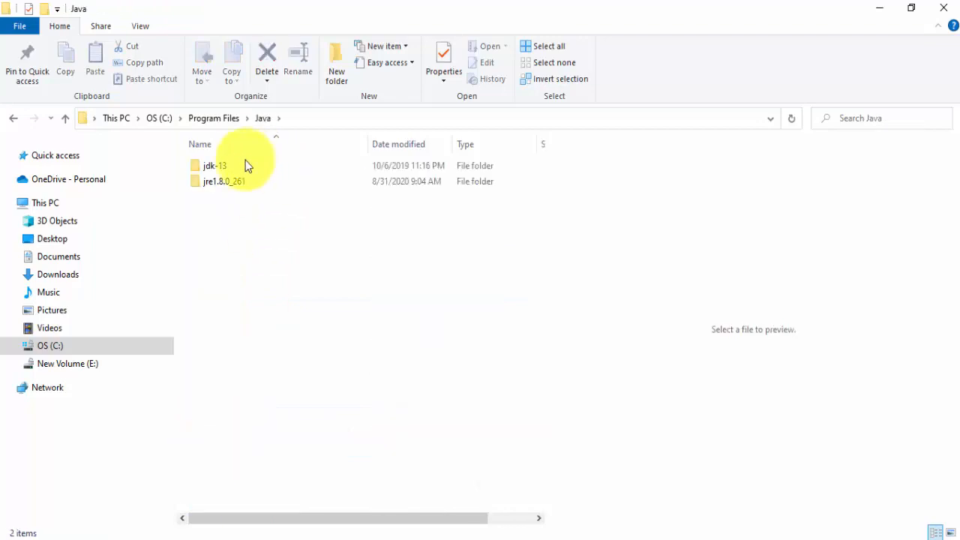
pyautogui.doubleClick(213, 166)
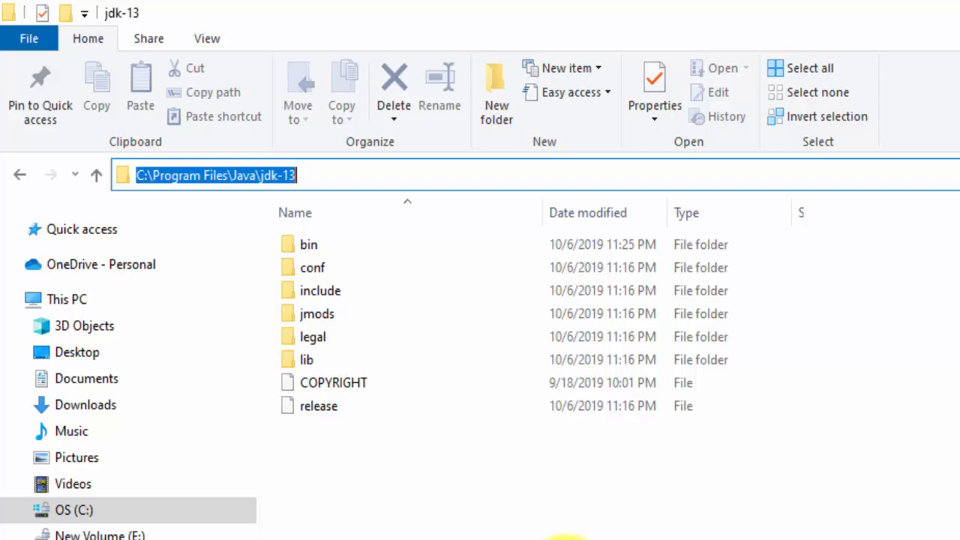
pyautogui.click(525, 174)
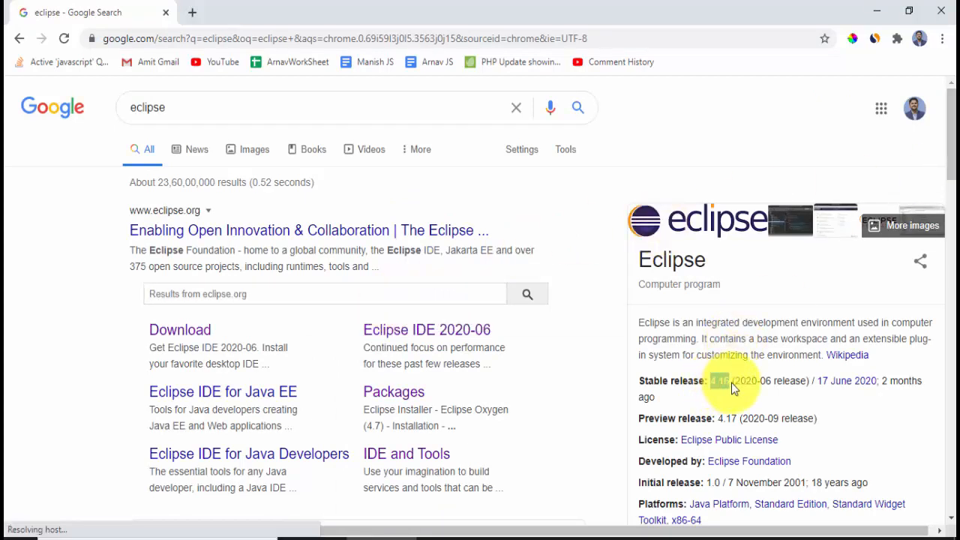
# - Open the Eclipse downloads page from the Google search results
pyautogui.doubleClick(720, 380)
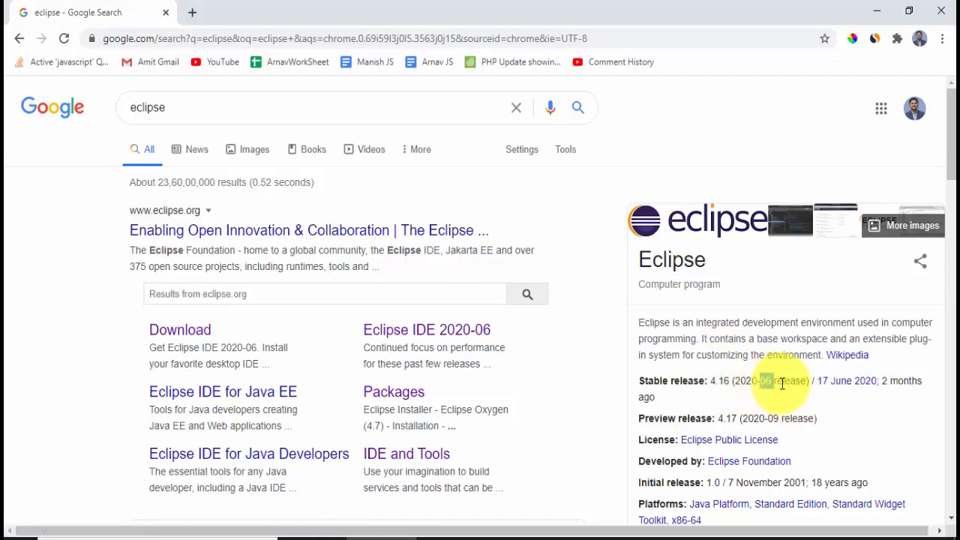
pyautogui.moveTo(599, 324)
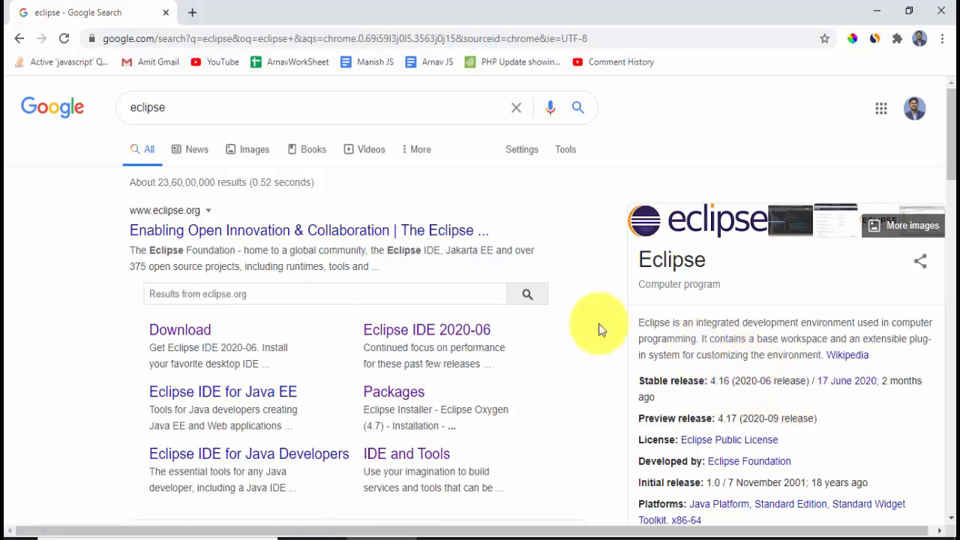
pyautogui.click(179, 329)
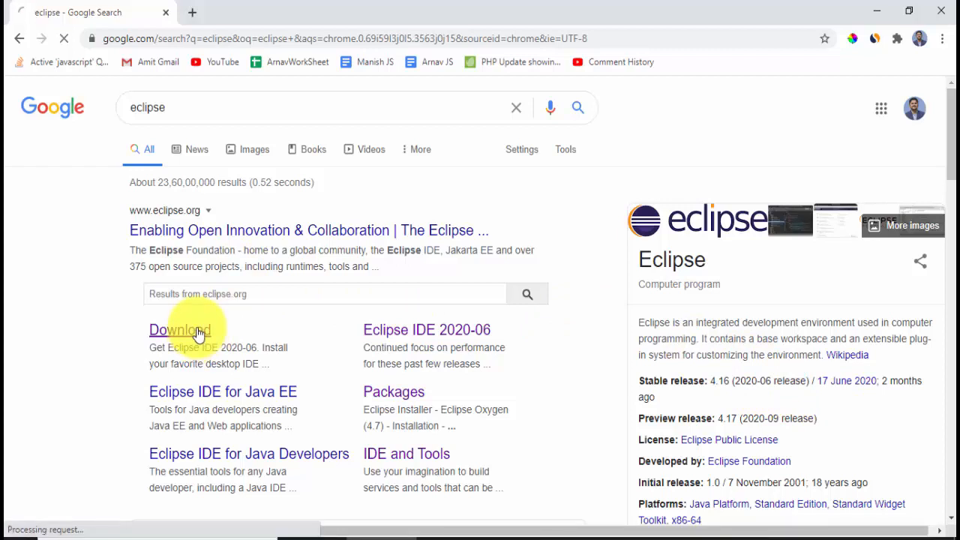
pyautogui.click(180, 330)
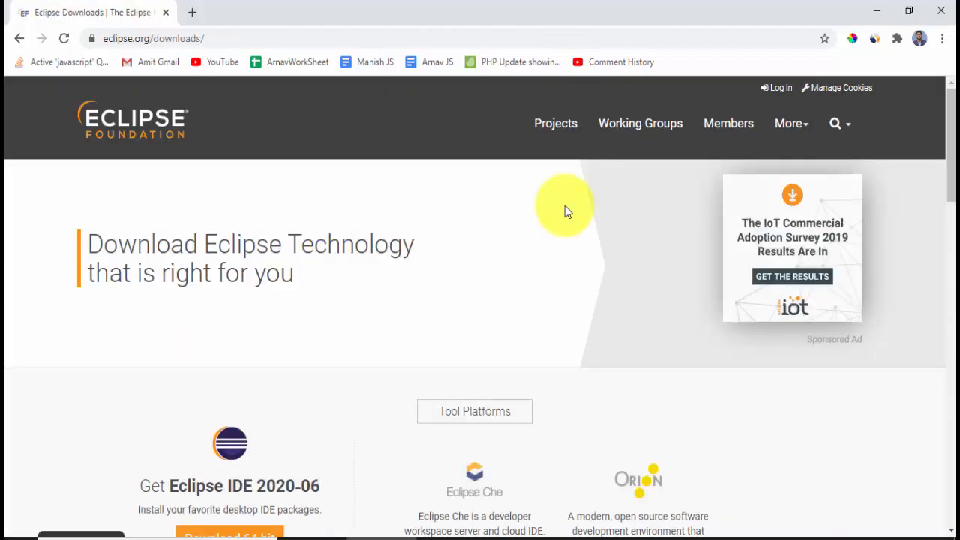
pyautogui.scroll(-3)
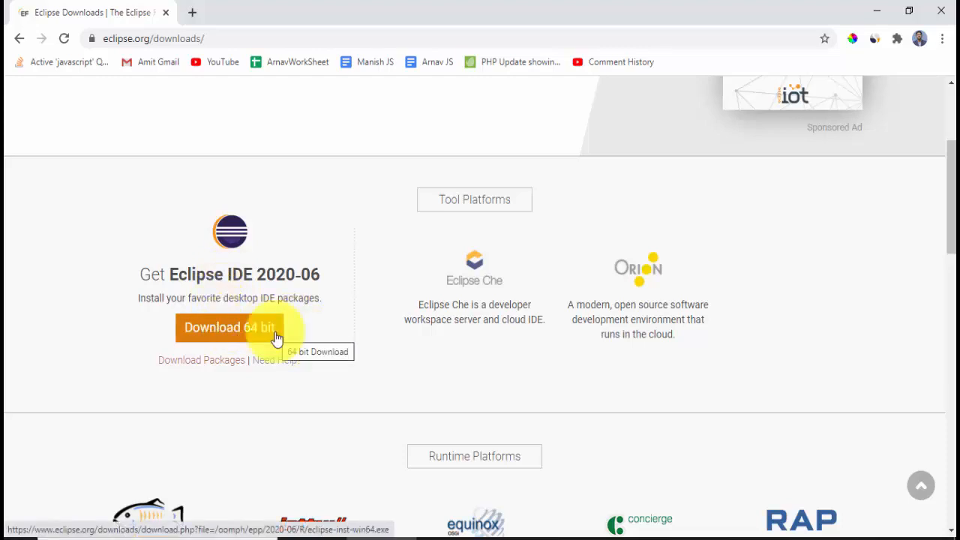
# - Download the 64-bit Eclipse installer from the suggested mirror and keep the file
pyautogui.click(229, 327)
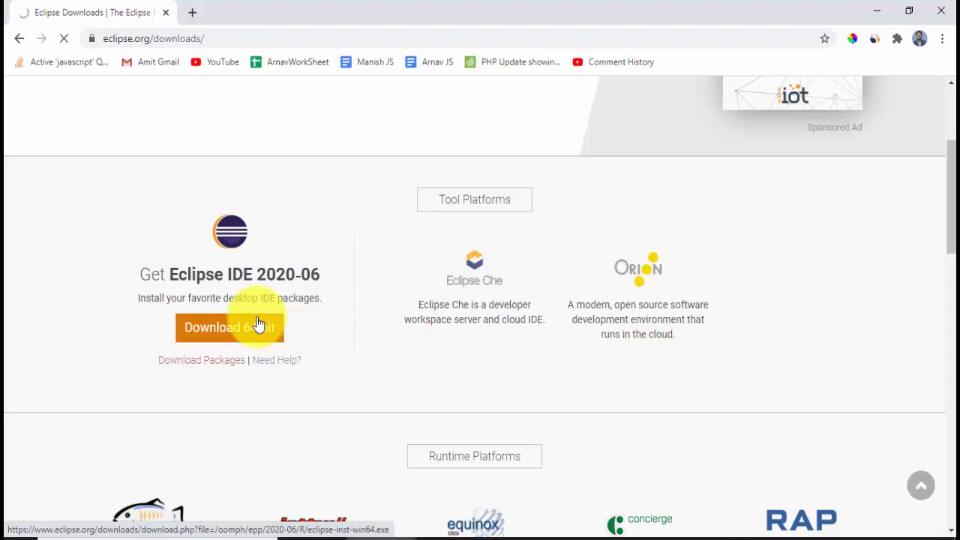
pyautogui.click(228, 327)
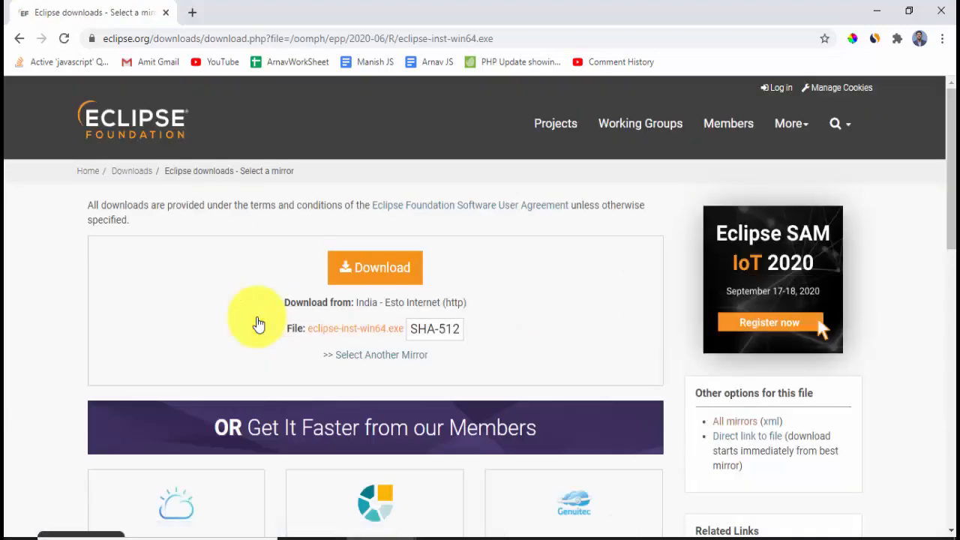
pyautogui.moveTo(504, 276)
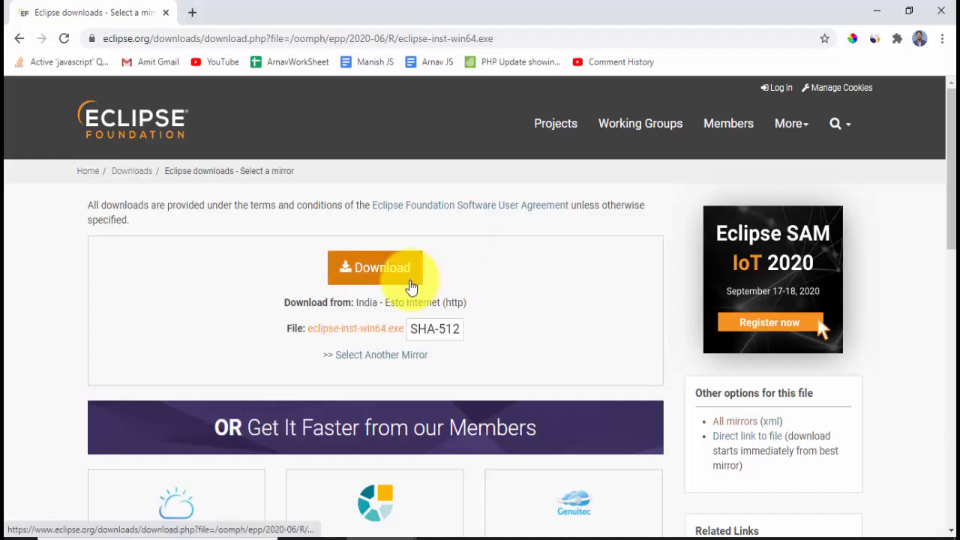
pyautogui.click(375, 268)
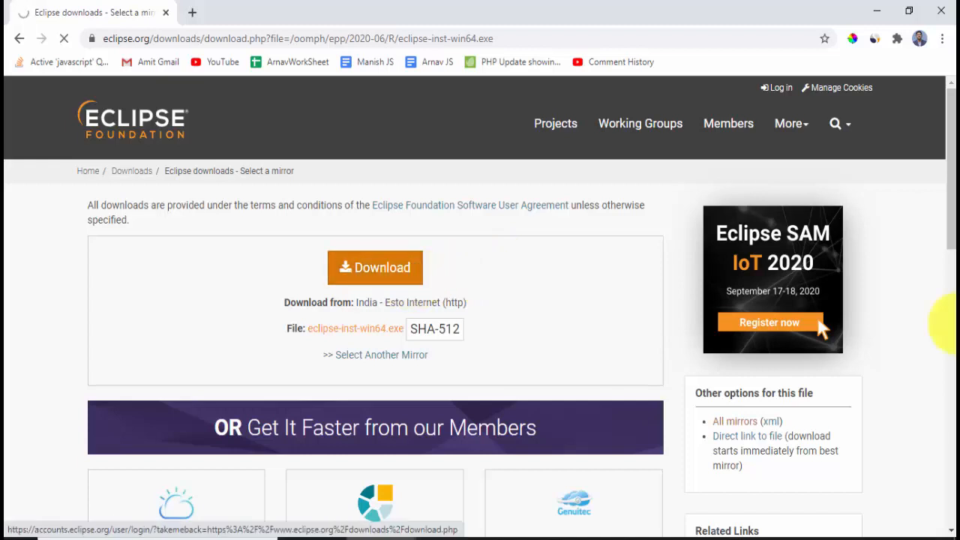
pyautogui.click(375, 267)
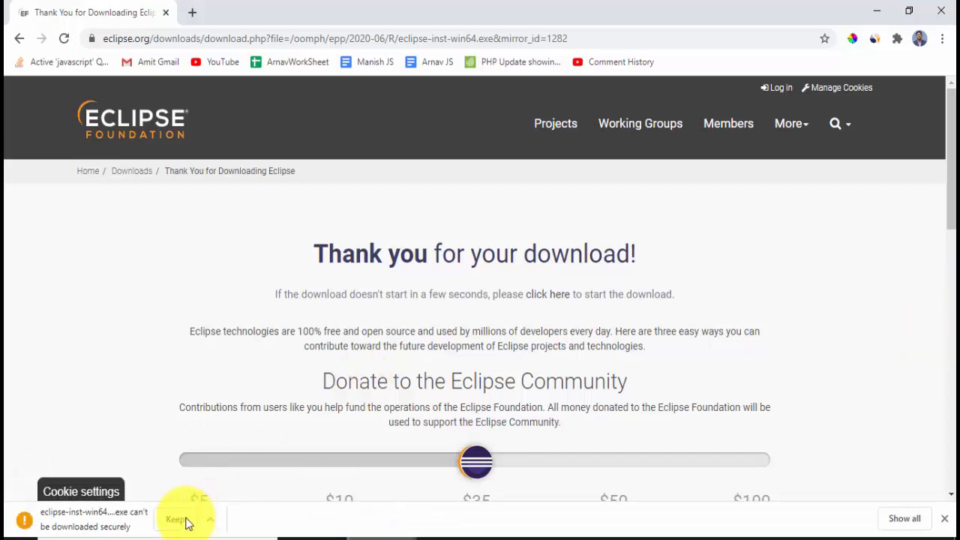
pyautogui.click(177, 518)
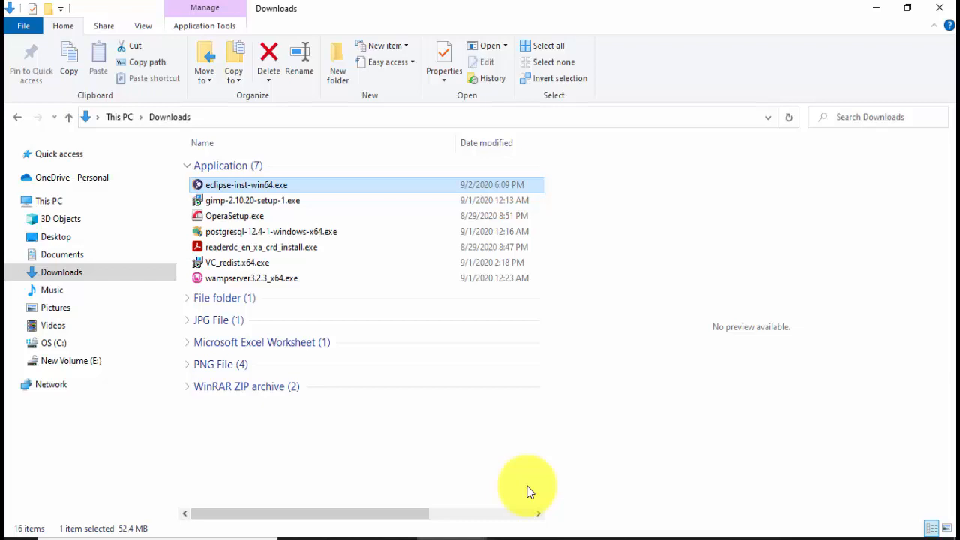
pyautogui.moveTo(277, 187)
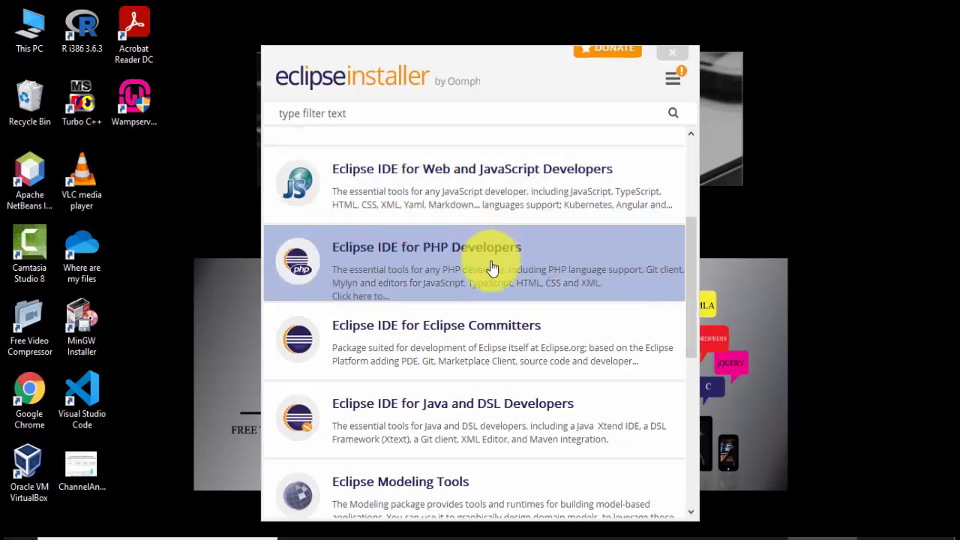
pyautogui.moveTo(682, 303)
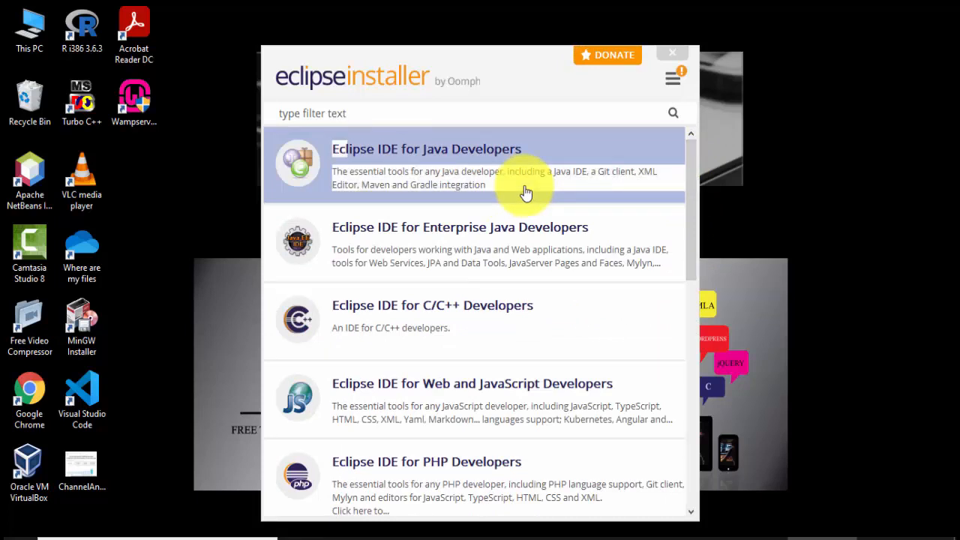
# - Select the Eclipse IDE for Java Developers package in the installer list
pyautogui.click(426, 149)
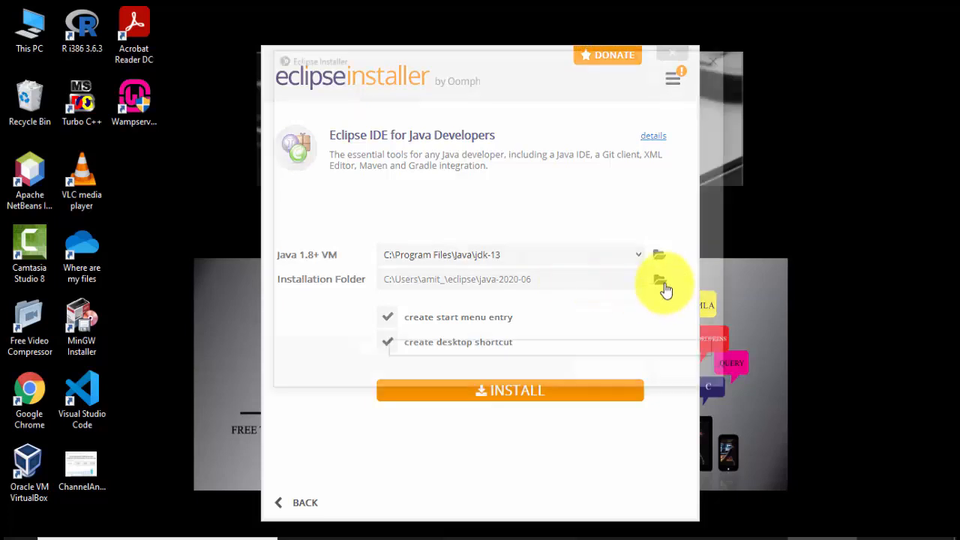
# - Keep the default installation folder and start installing the Java developers package
pyautogui.click(660, 288)
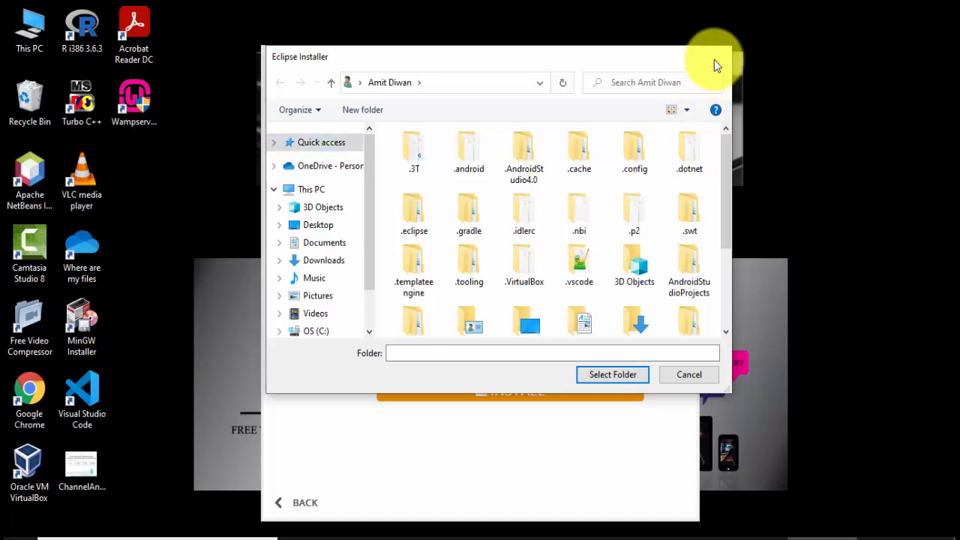
pyautogui.click(688, 374)
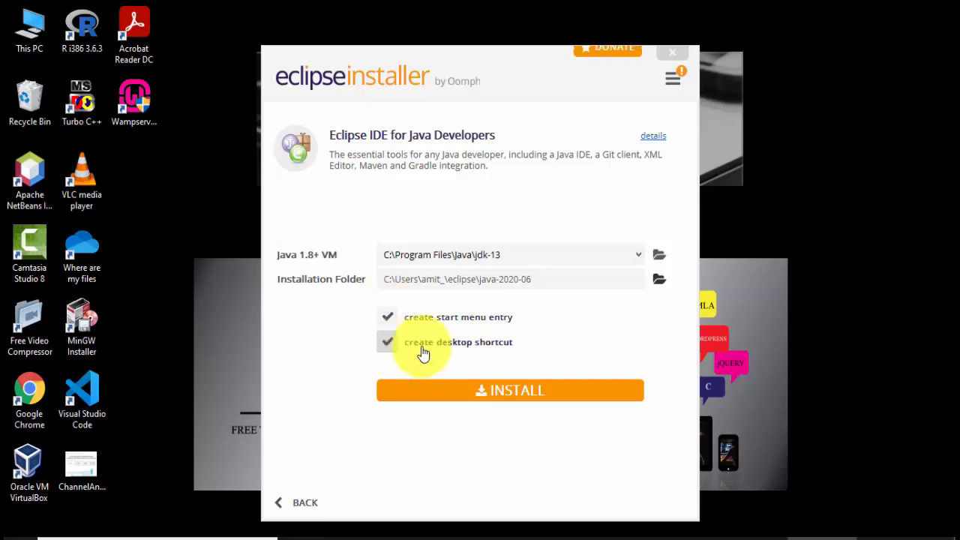
pyautogui.moveTo(584, 396)
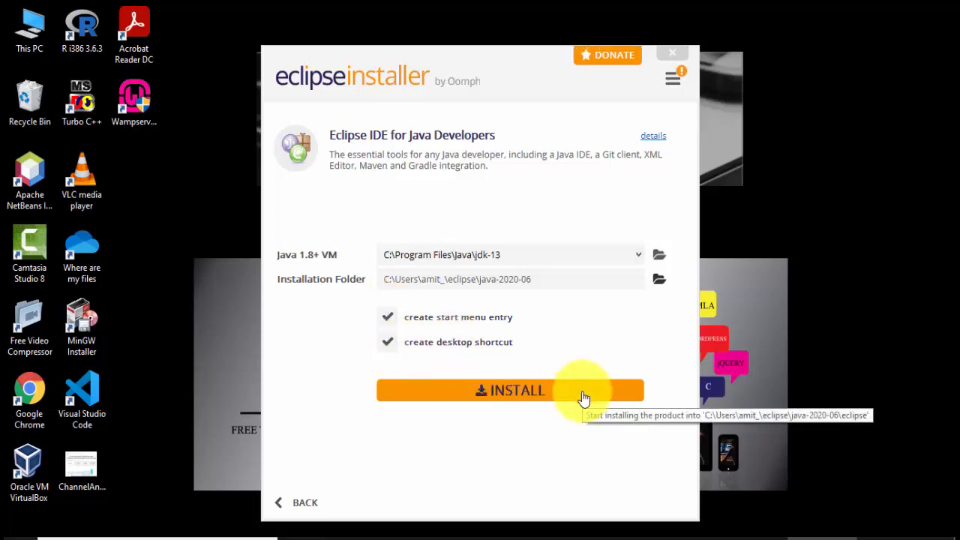
pyautogui.click(510, 390)
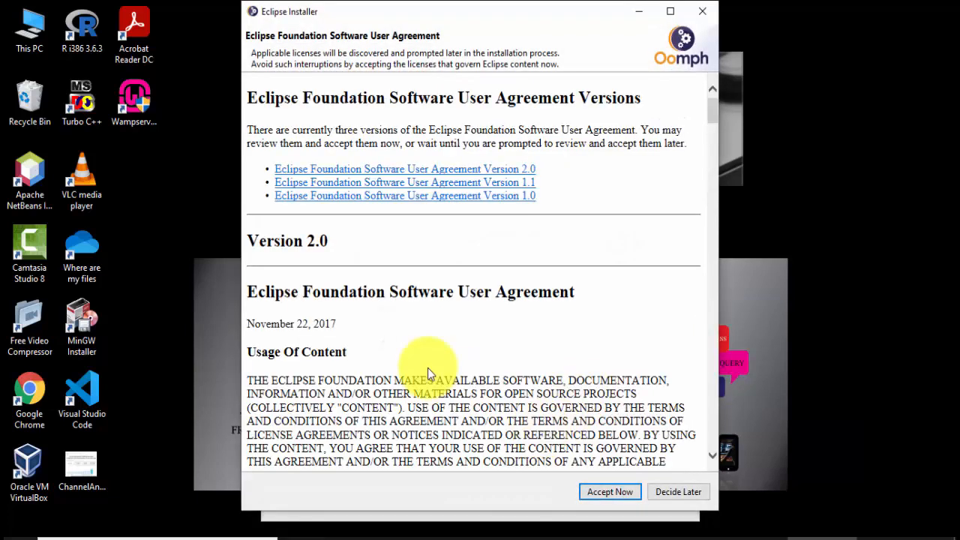
pyautogui.moveTo(664, 450)
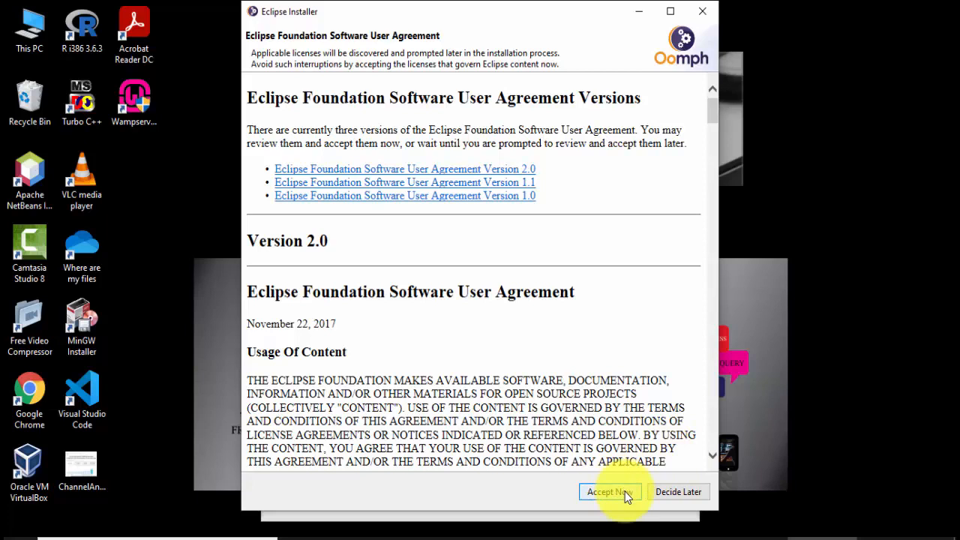
# - Accept the Eclipse user agreement and launch the IDE after installation
pyautogui.click(609, 491)
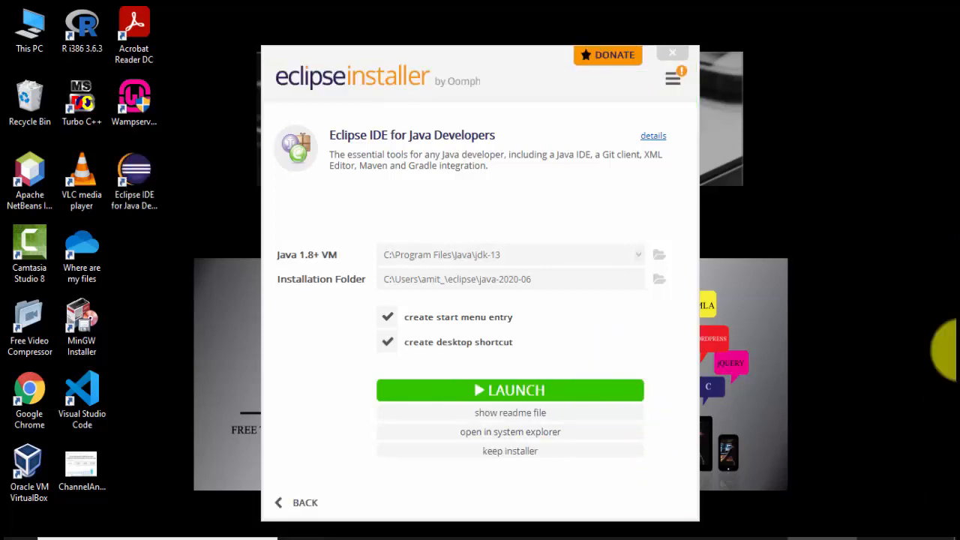
pyautogui.moveTo(606, 393)
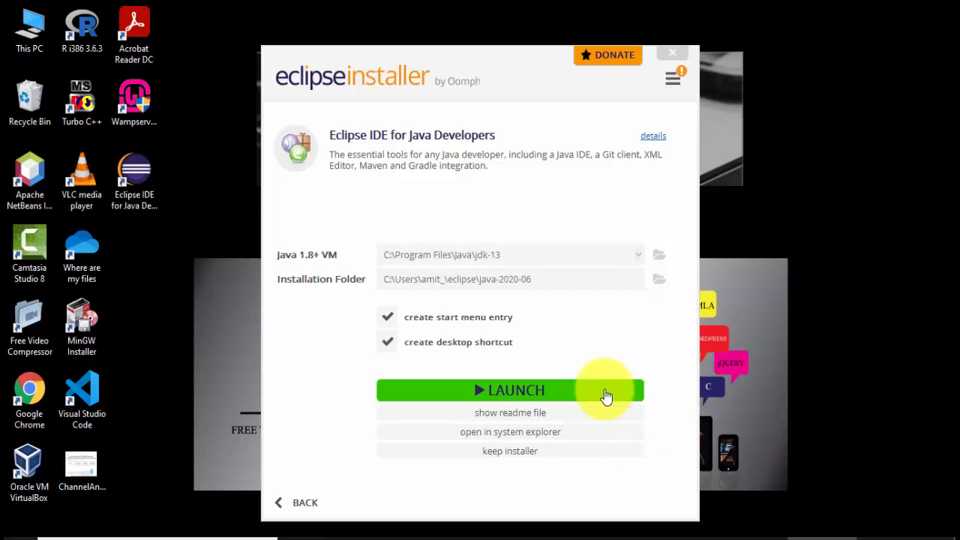
pyautogui.click(510, 390)
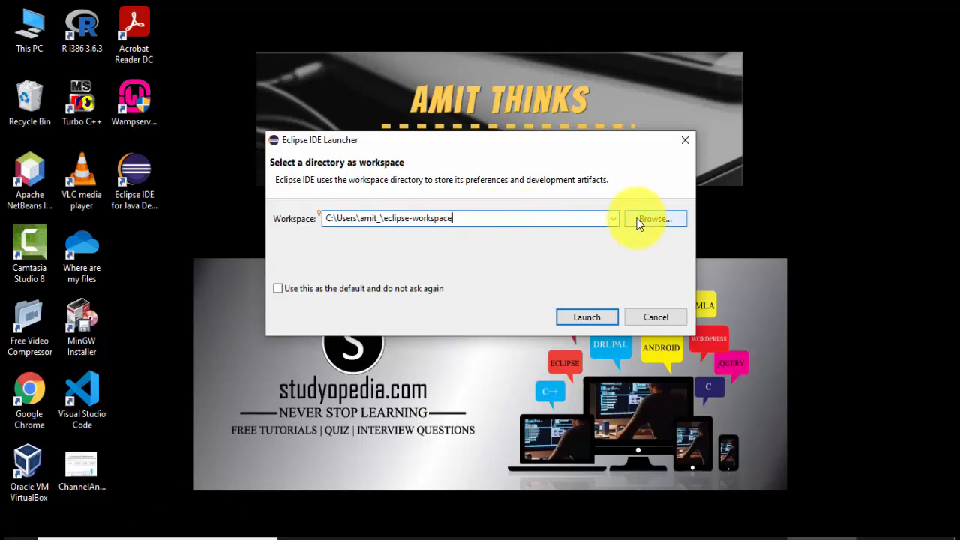
pyautogui.moveTo(491, 232)
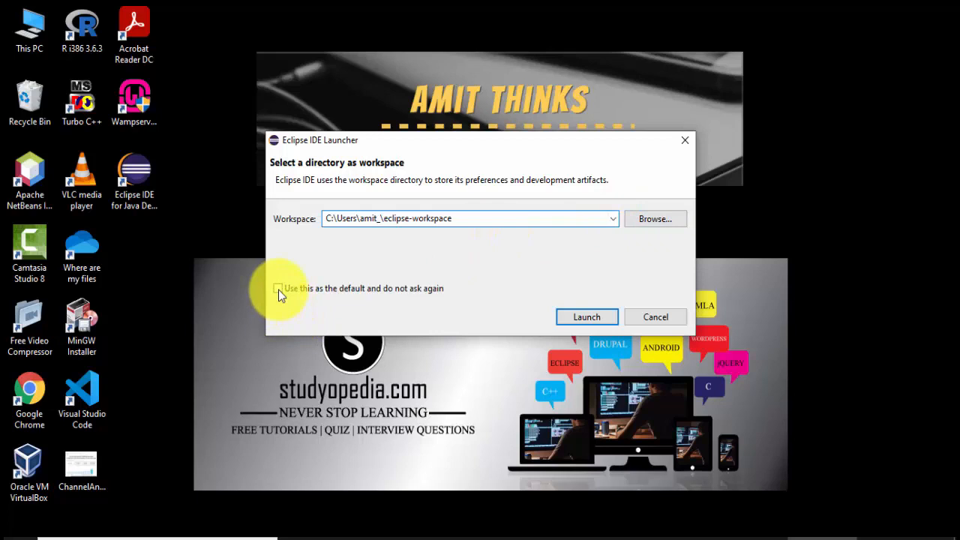
# - Set eclipse-workspace as the default workspace and launch the IDE
pyautogui.click(278, 288)
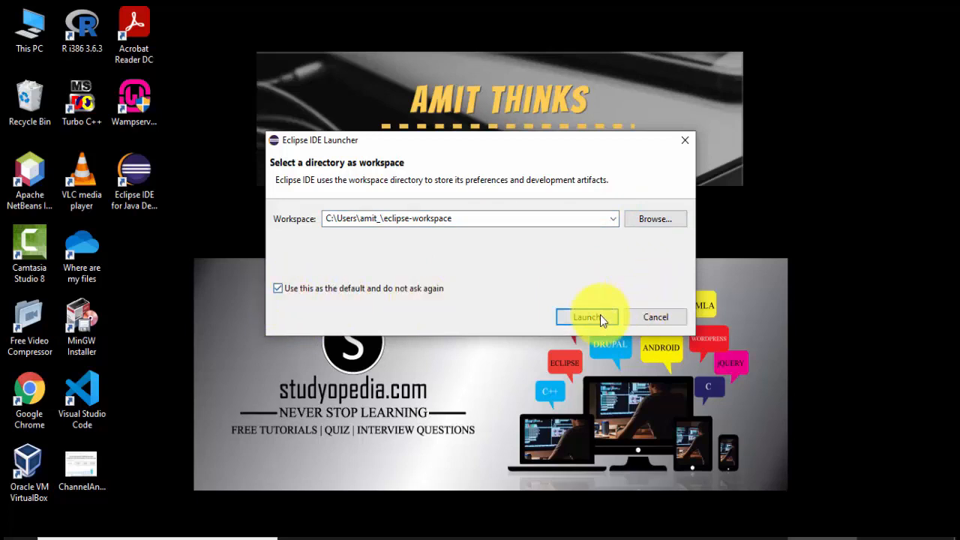
pyautogui.click(587, 317)
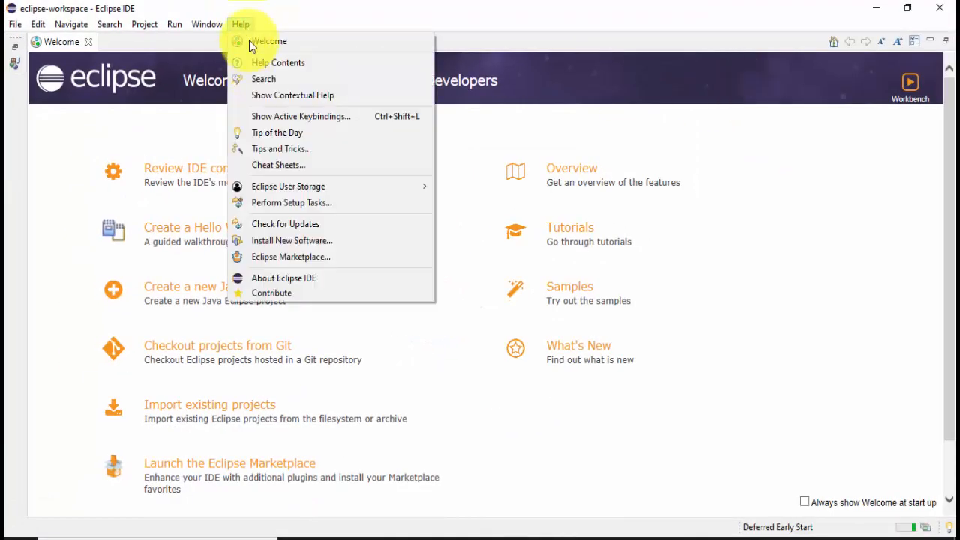
pyautogui.click(283, 277)
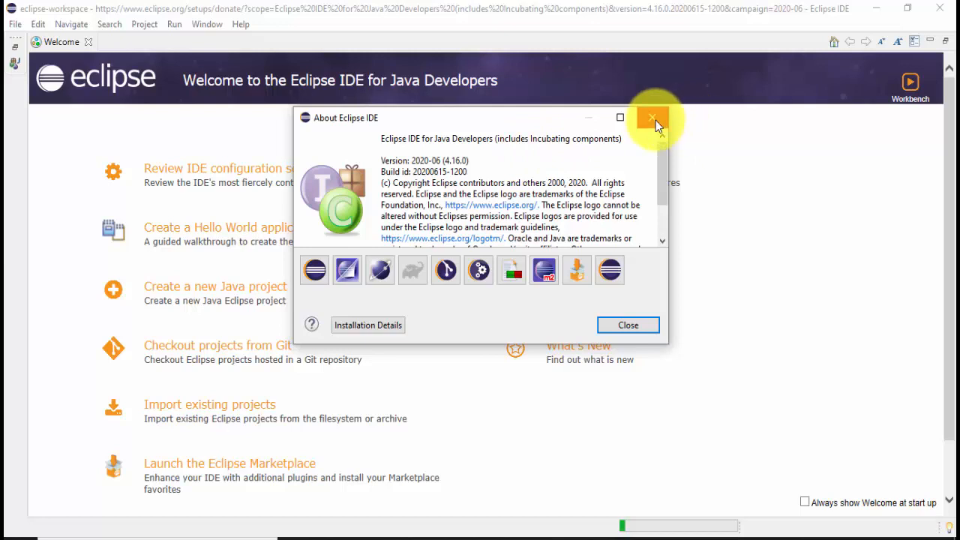
pyautogui.click(651, 118)
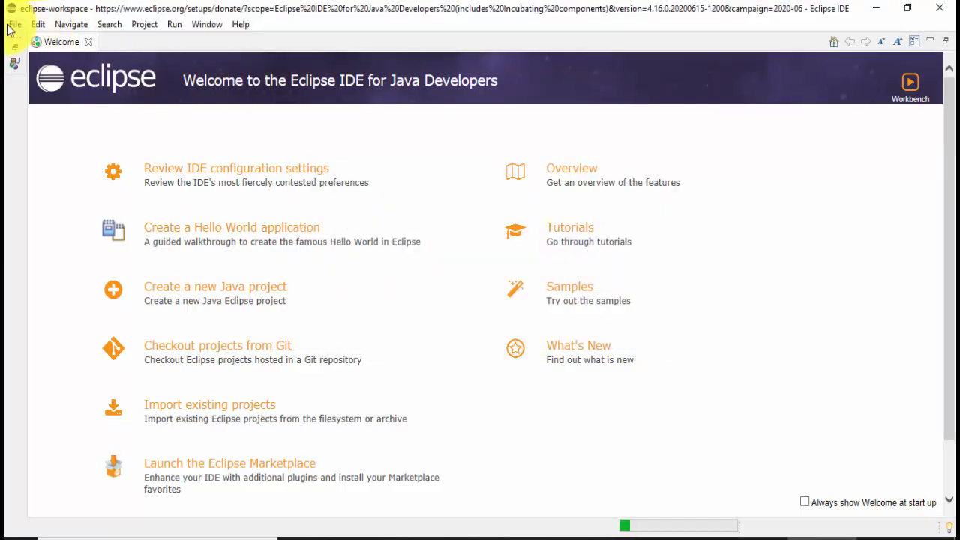
# - Create the AmitDemo Java project via File > New, unticking module-info.java creation
pyautogui.click(14, 24)
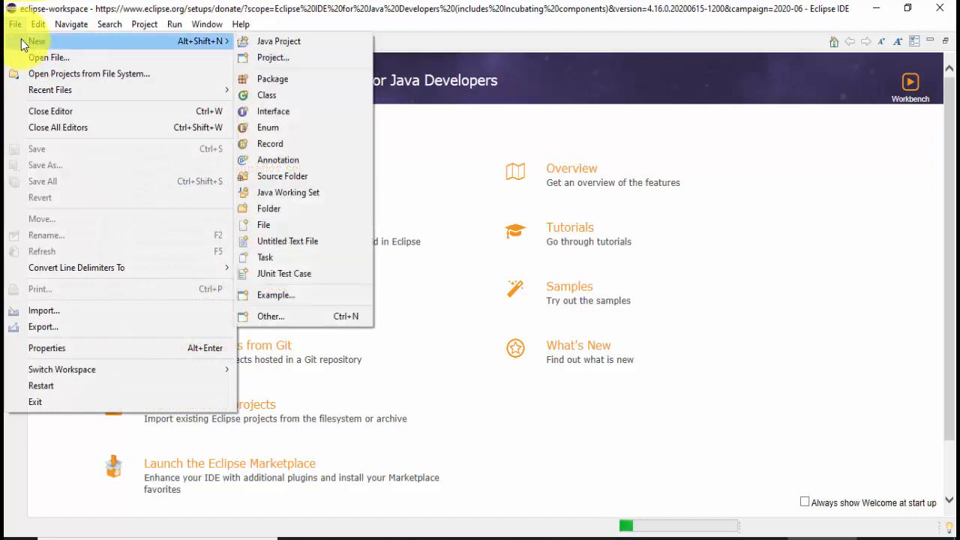
pyautogui.moveTo(278, 41)
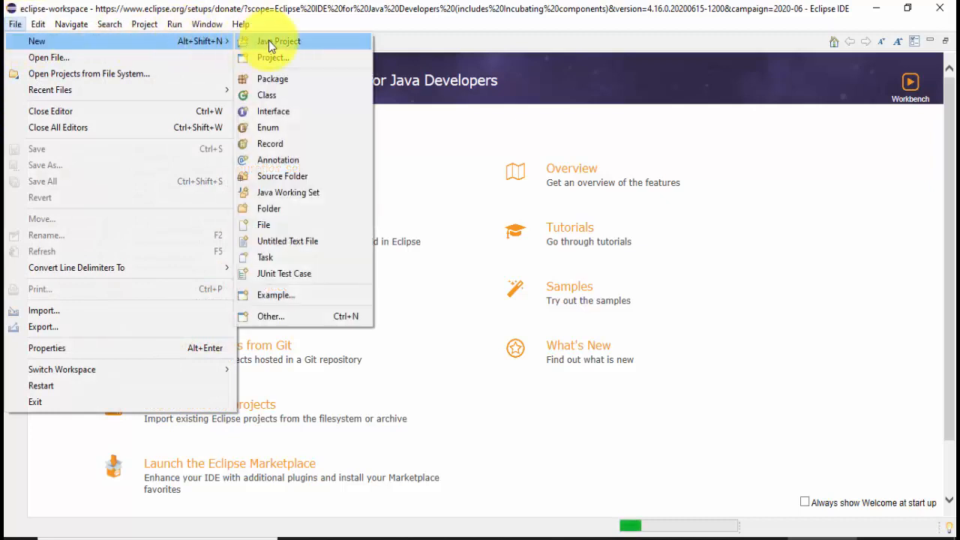
pyautogui.click(279, 42)
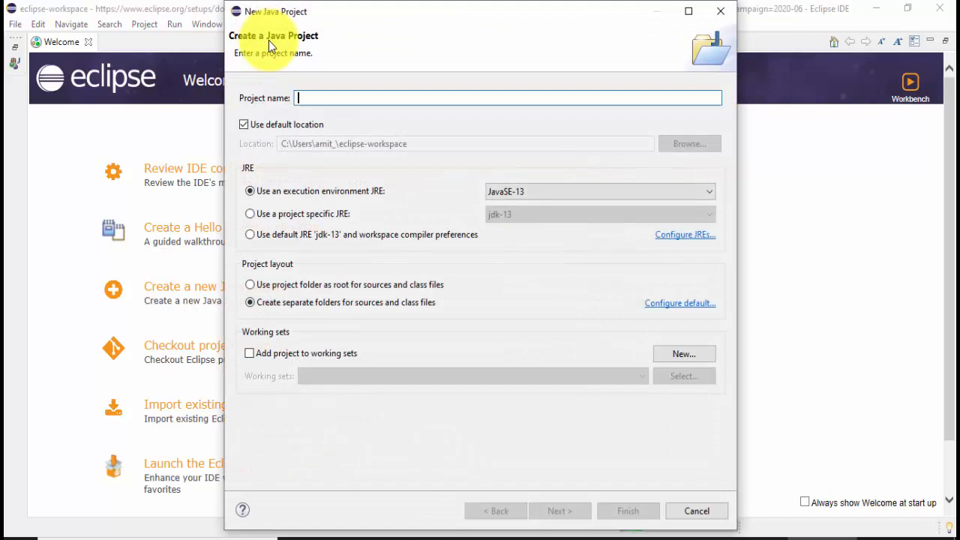
pyautogui.write('AmitDemo')
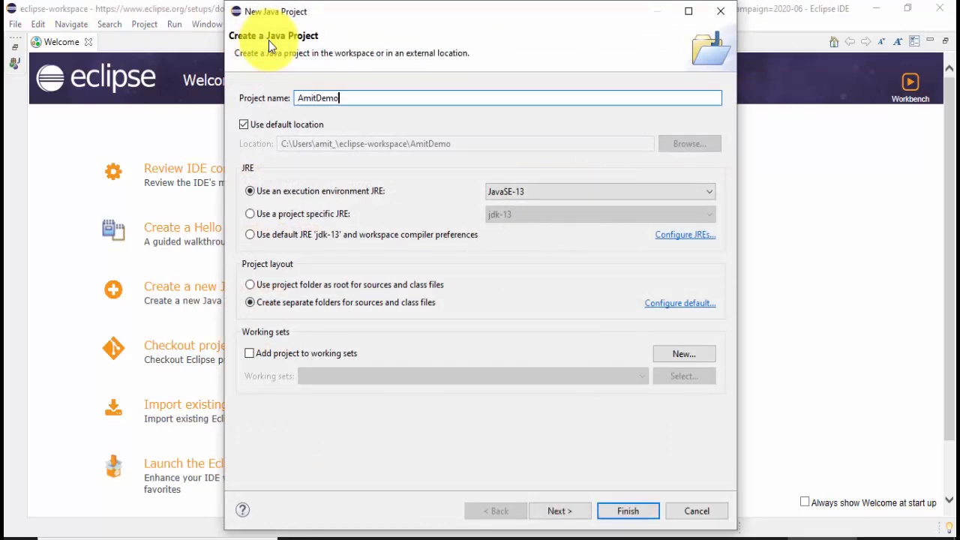
pyautogui.moveTo(387, 160)
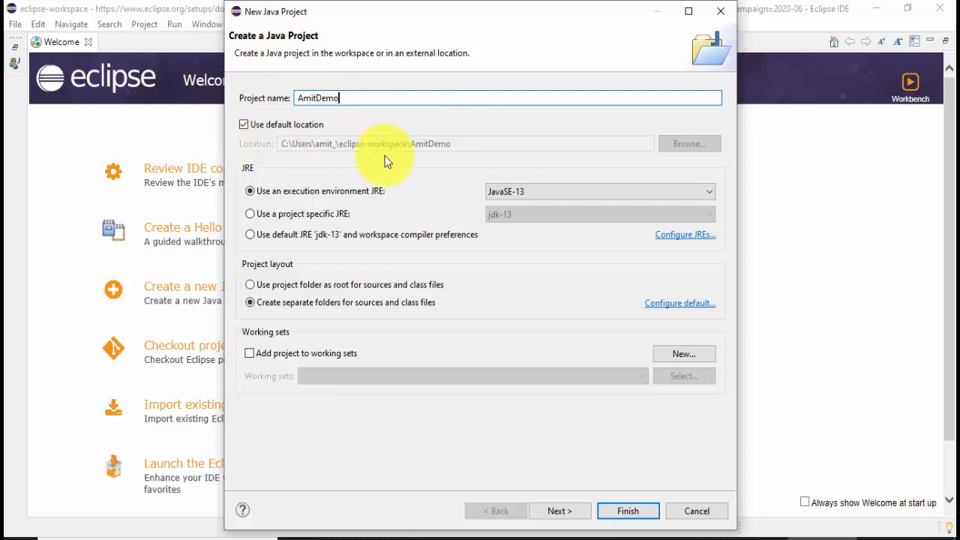
pyautogui.moveTo(375, 154)
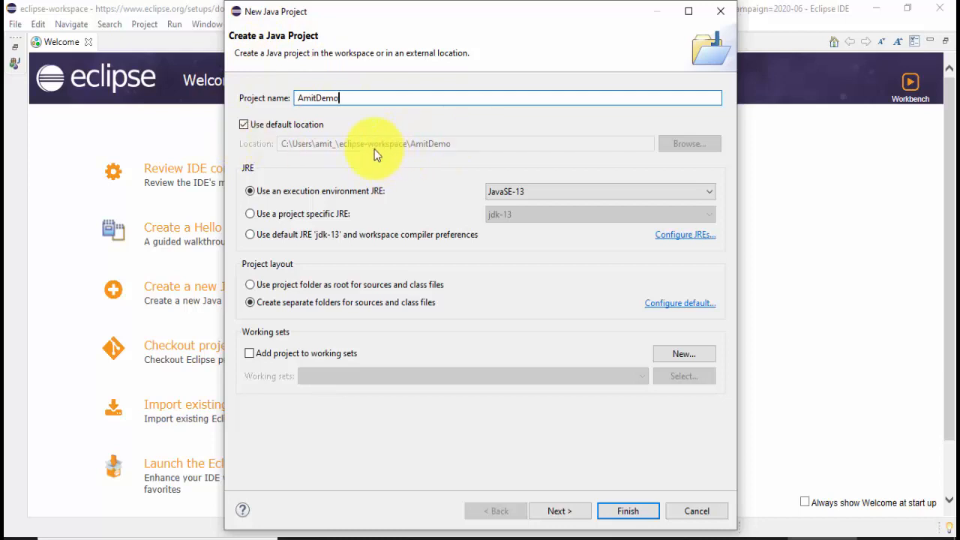
pyautogui.moveTo(394, 157)
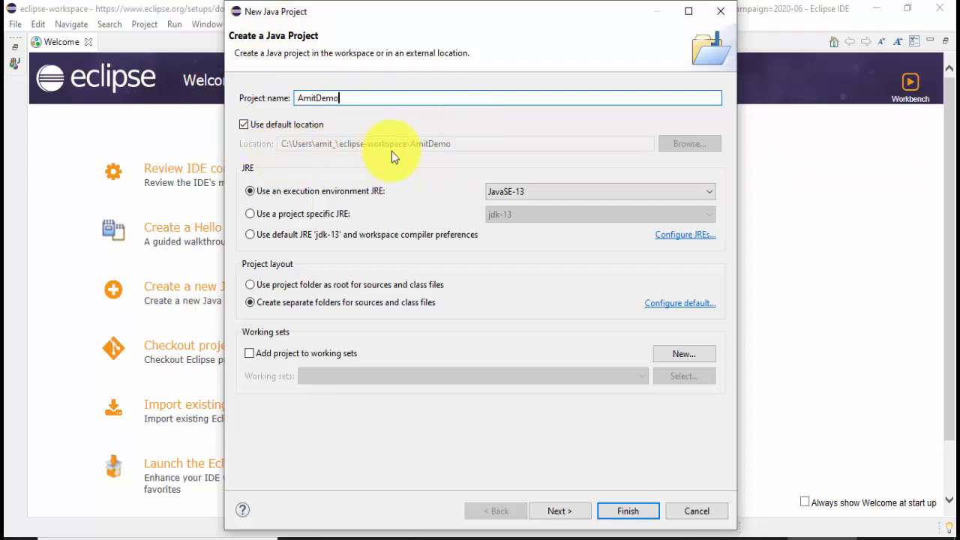
pyautogui.moveTo(442, 144)
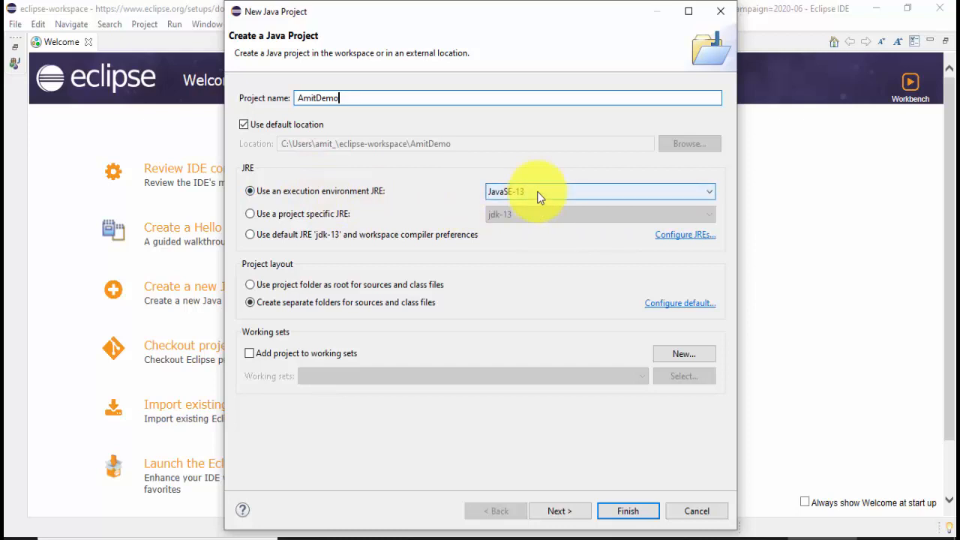
pyautogui.moveTo(585, 484)
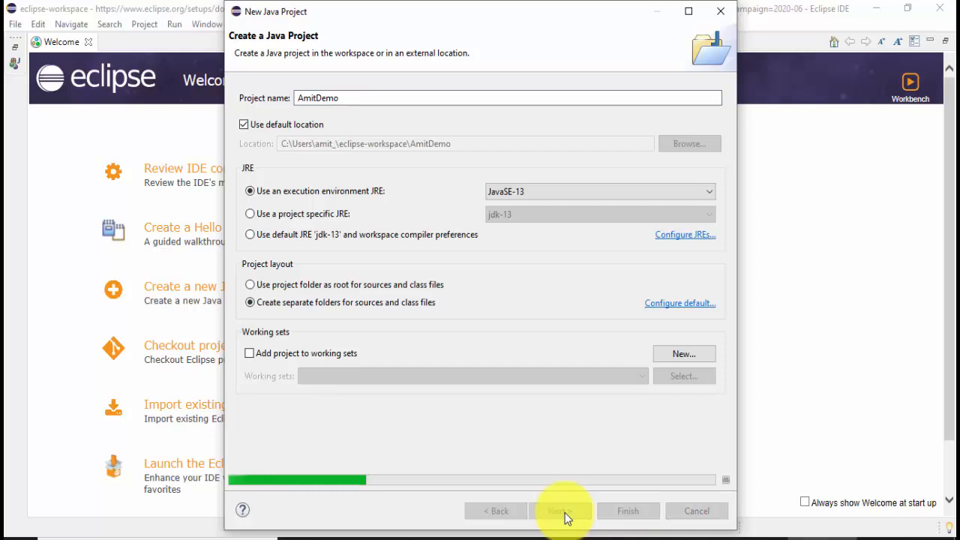
pyautogui.click(563, 511)
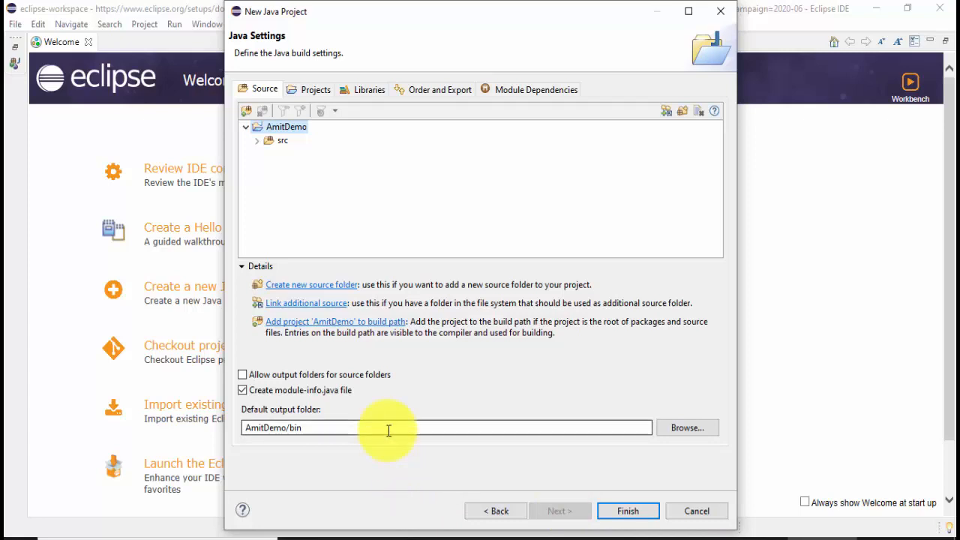
pyautogui.moveTo(628, 511)
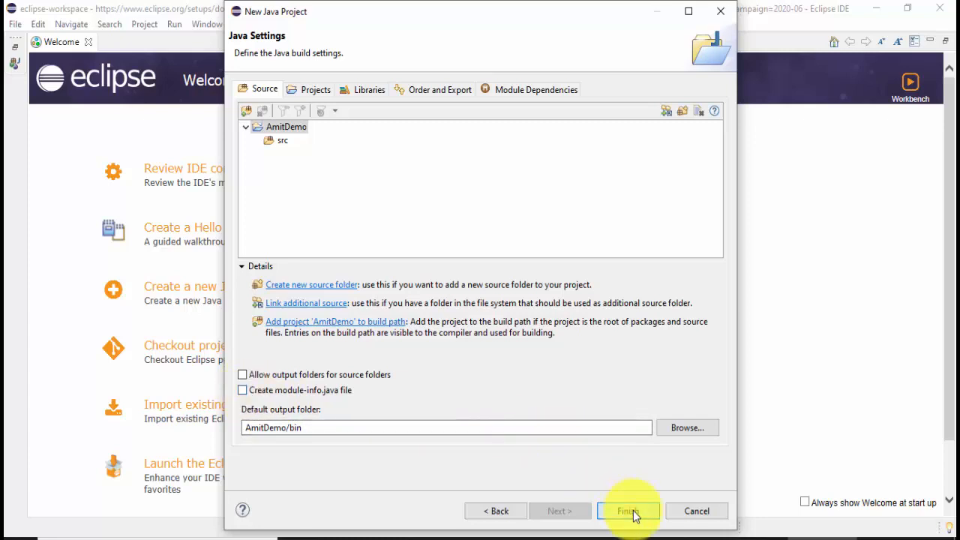
pyautogui.click(629, 511)
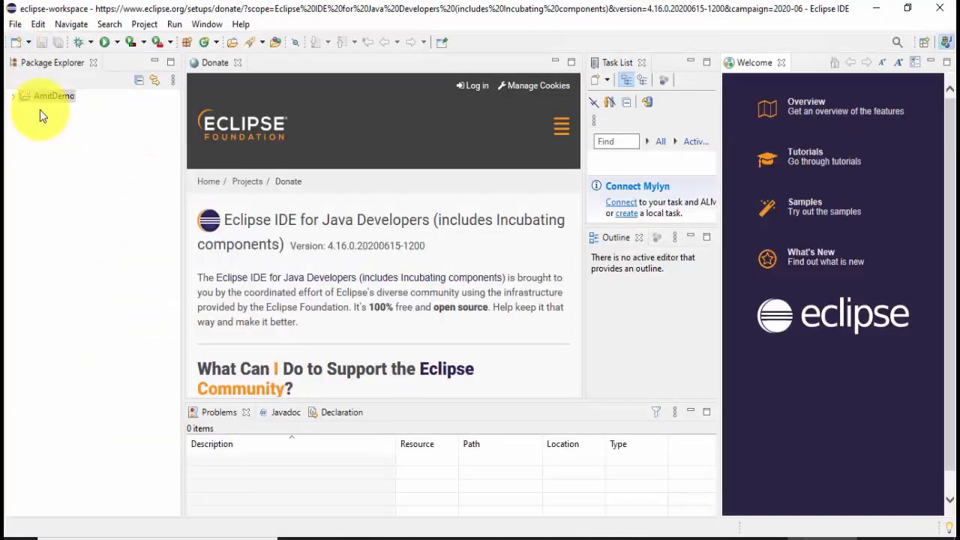
# - Add class DemoClass in package 'example' under src, with a main method stub
pyautogui.click(13, 95)
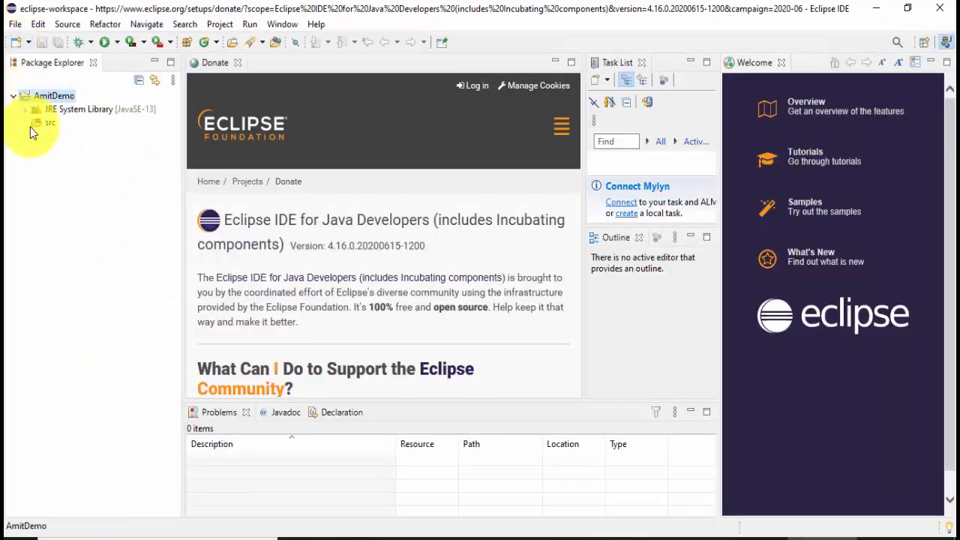
pyautogui.click(51, 122)
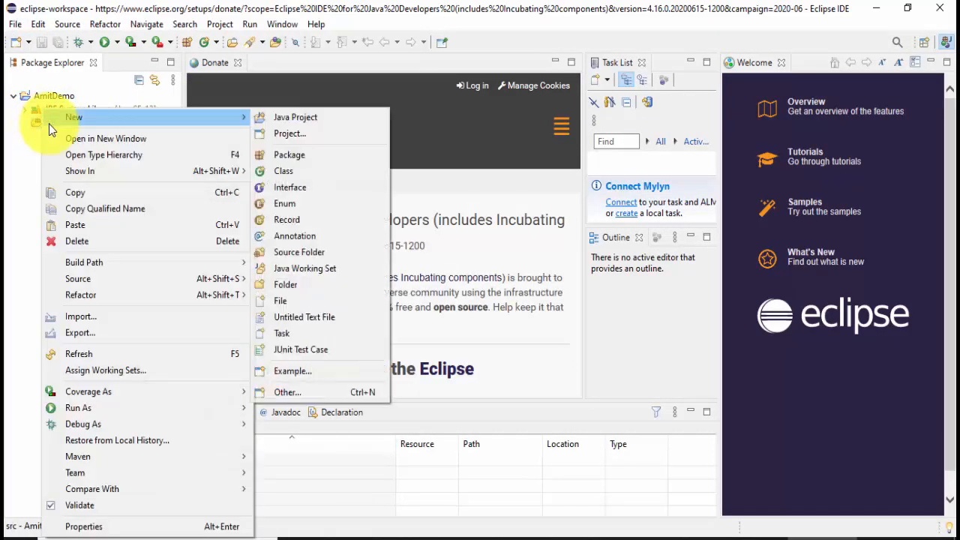
pyautogui.moveTo(284, 171)
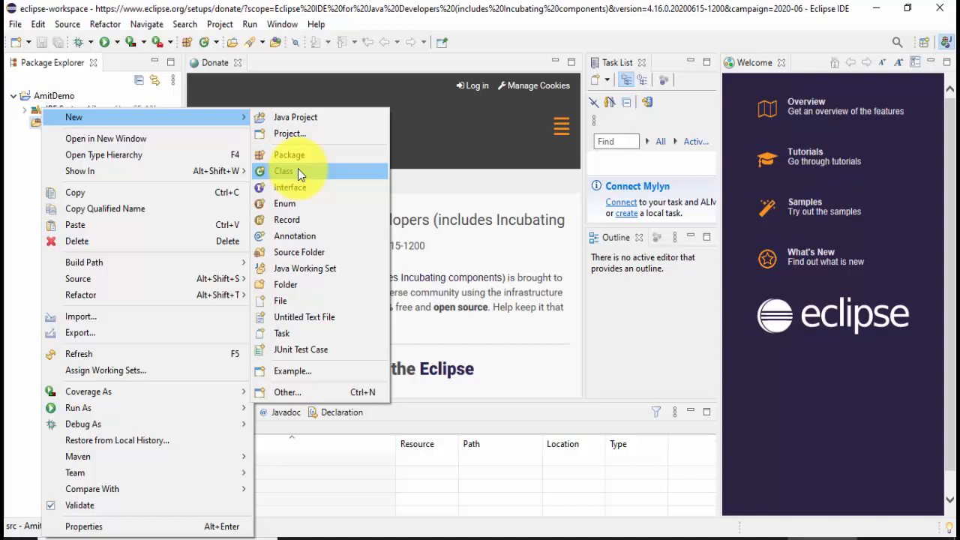
pyautogui.click(284, 171)
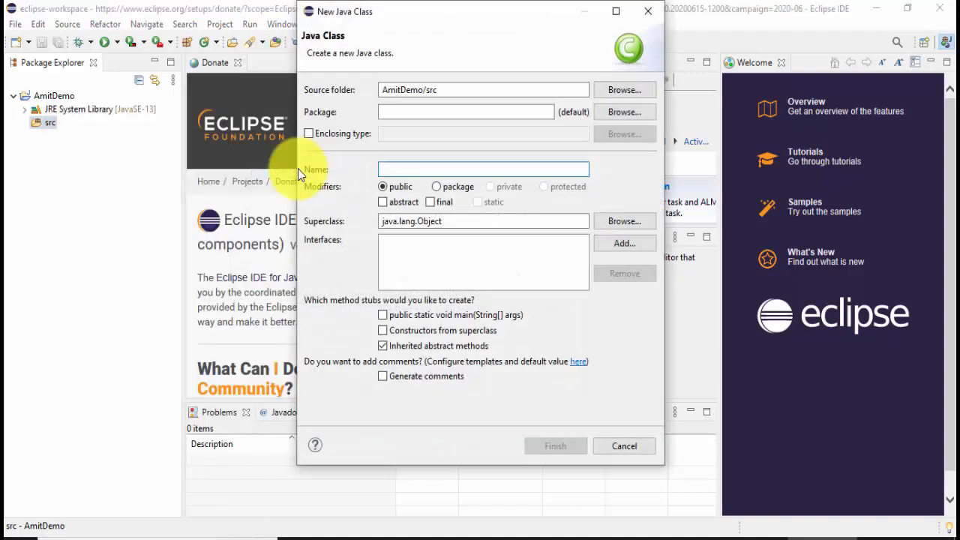
pyautogui.click(466, 111)
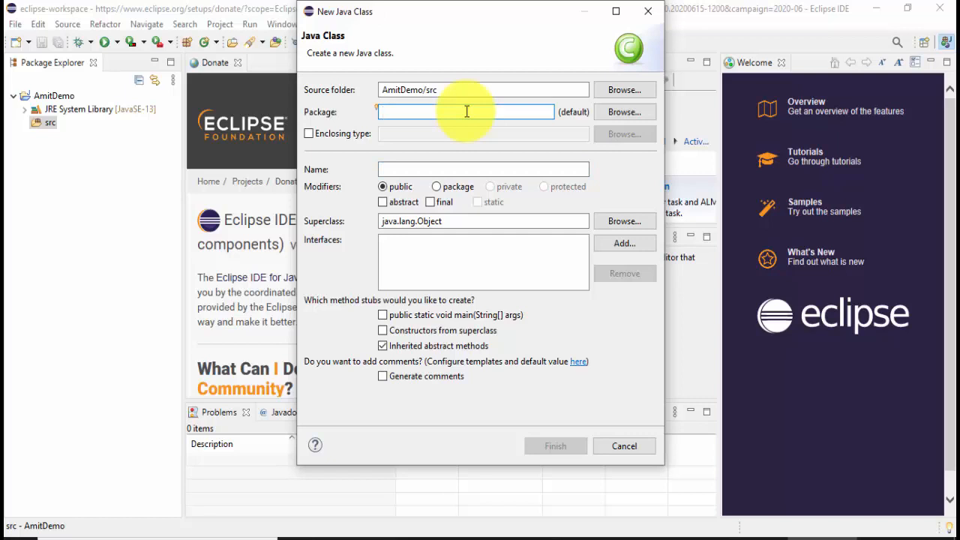
pyautogui.write('example')
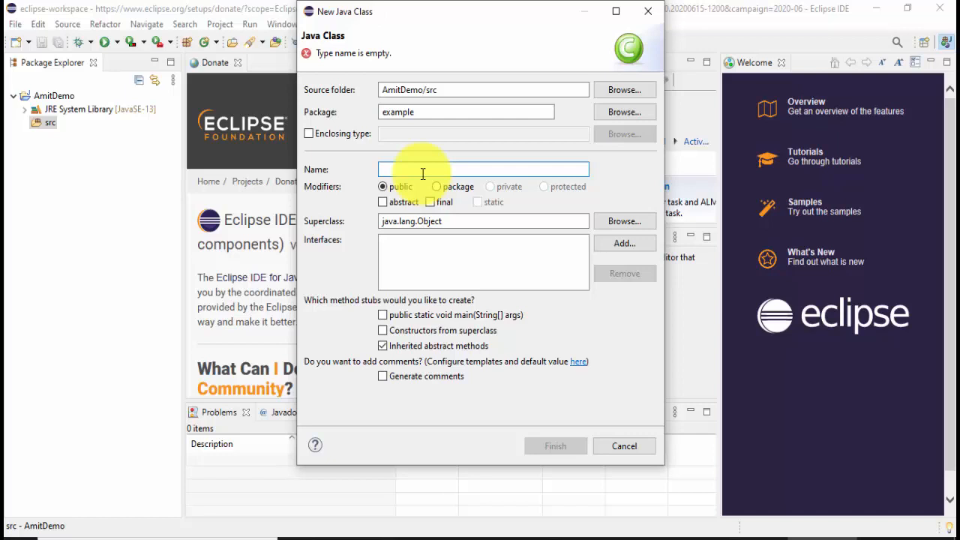
pyautogui.write('DemoClass')
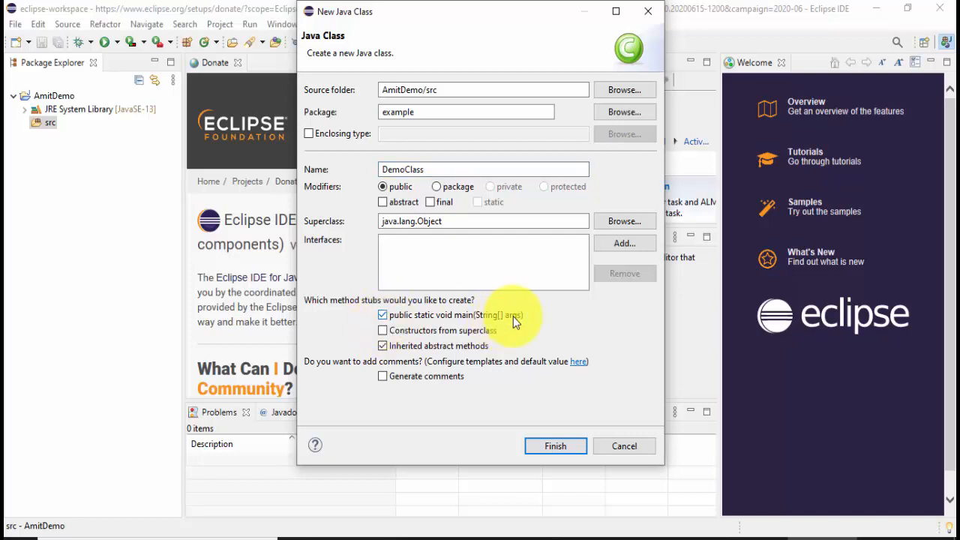
pyautogui.moveTo(555, 446)
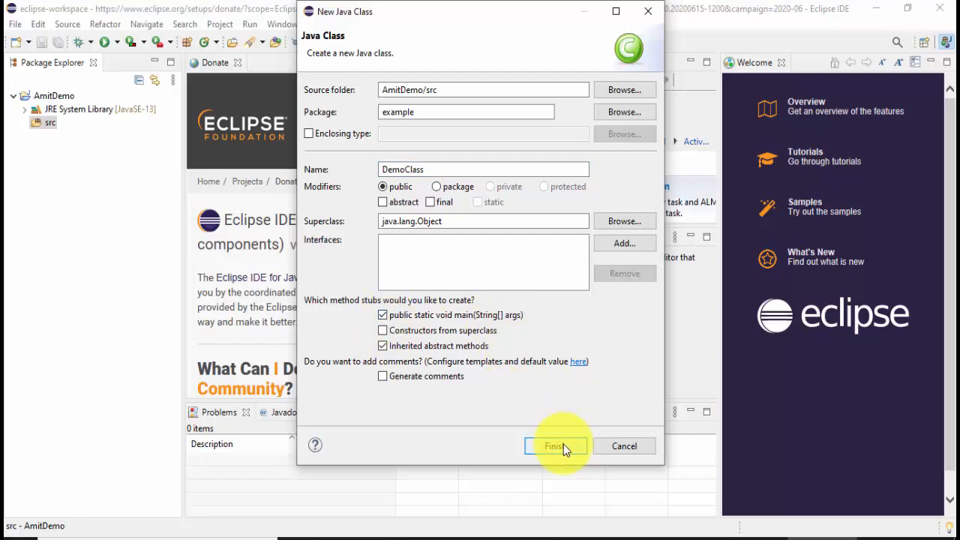
pyautogui.click(555, 446)
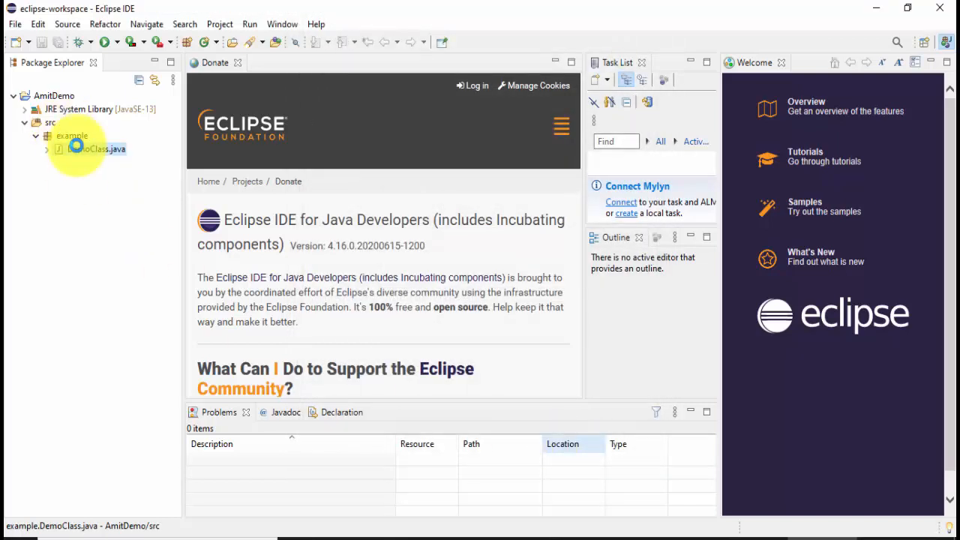
# - Open DemoClass.java and the Colors and Fonts preferences, filtered by 'font'
pyautogui.doubleClick(96, 149)
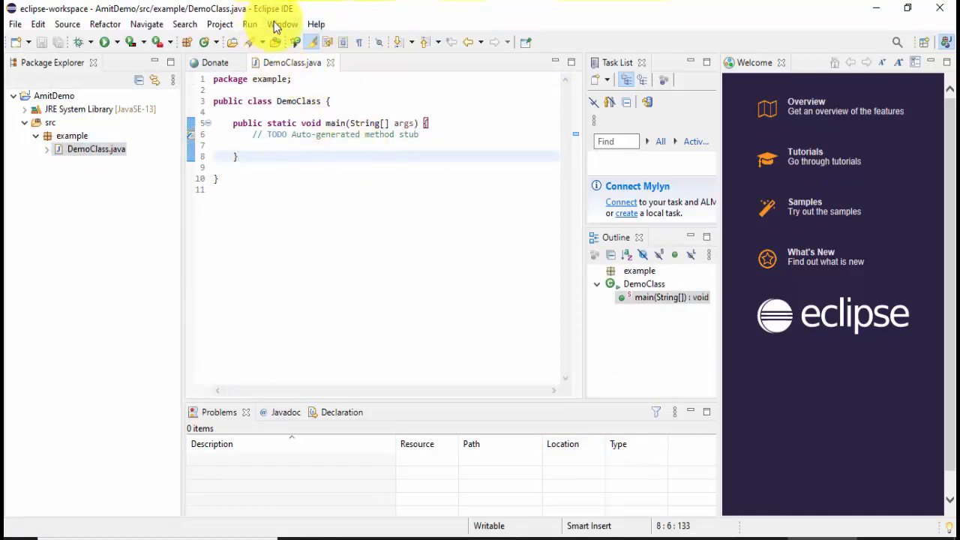
pyautogui.click(283, 24)
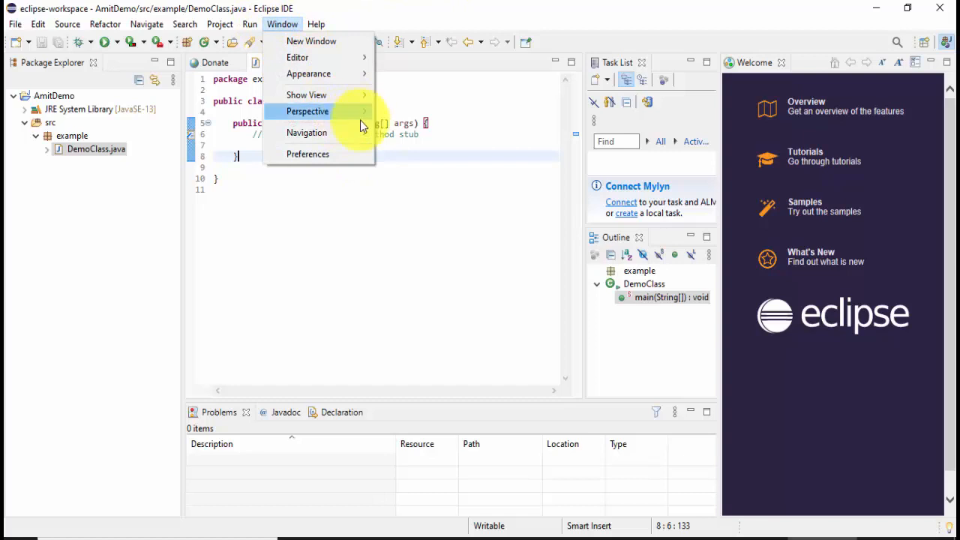
pyautogui.click(307, 154)
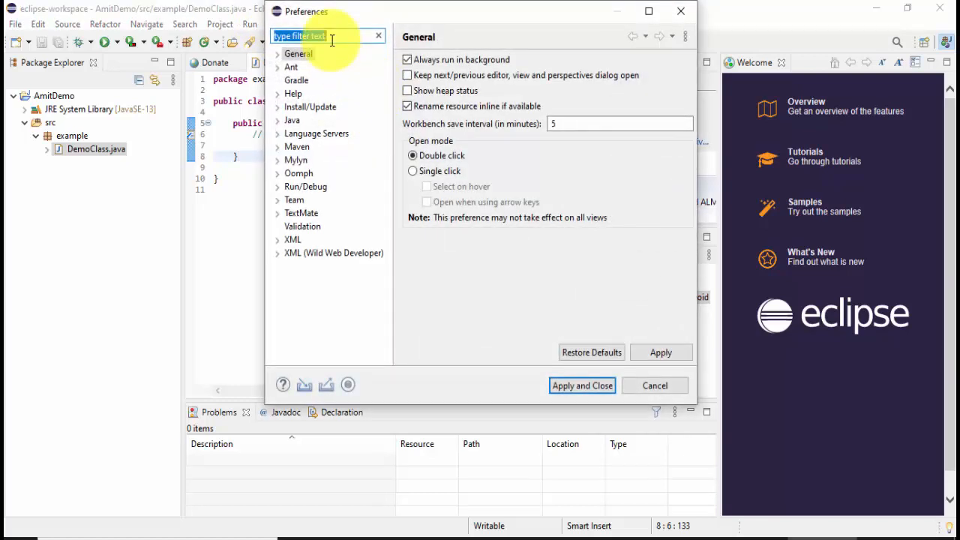
pyautogui.write('font')
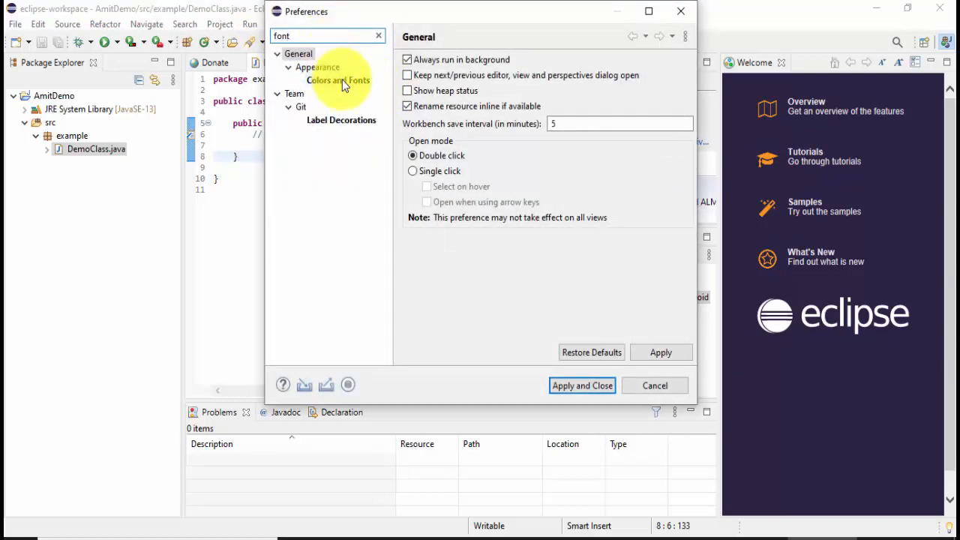
pyautogui.click(337, 81)
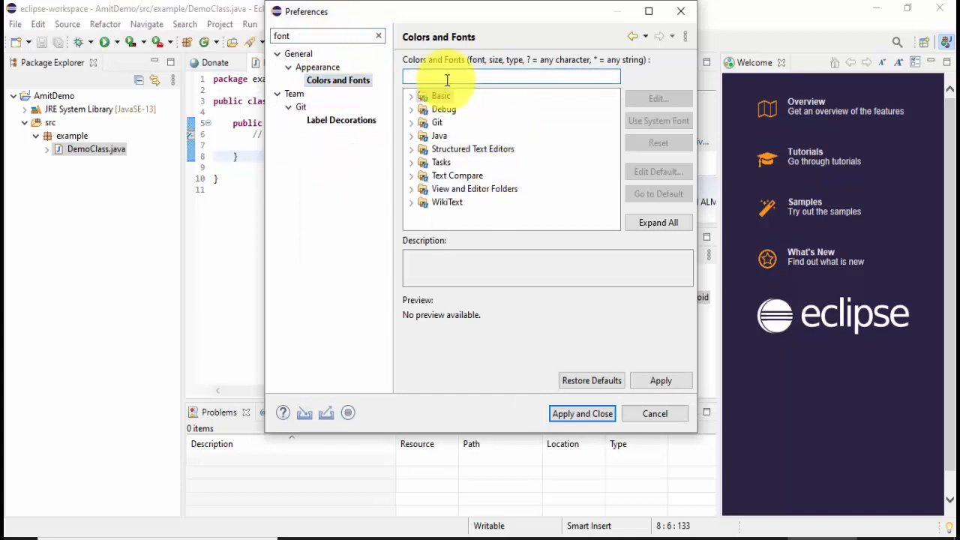
pyautogui.write('font')
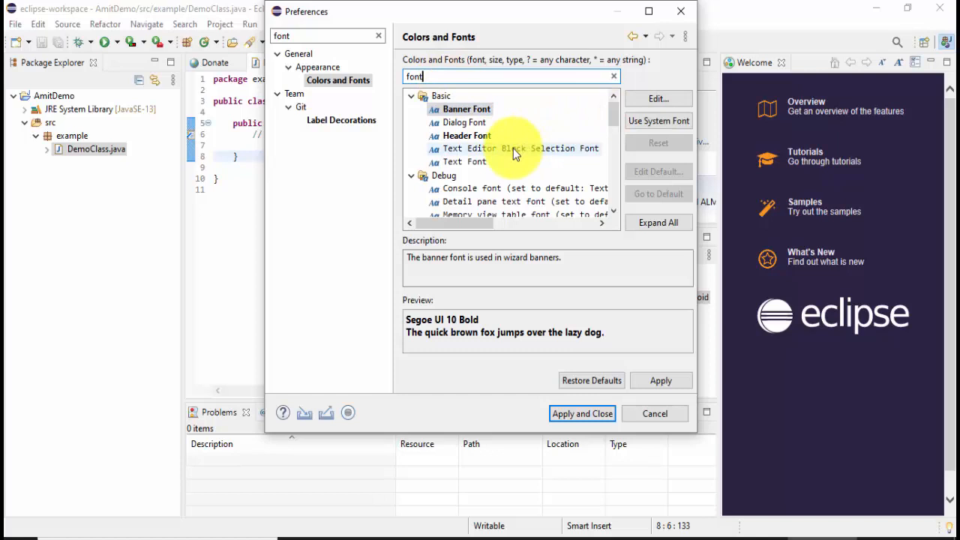
# - Set the Block Selection Font and Text Font to Consolas 14, then apply
pyautogui.click(657, 98)
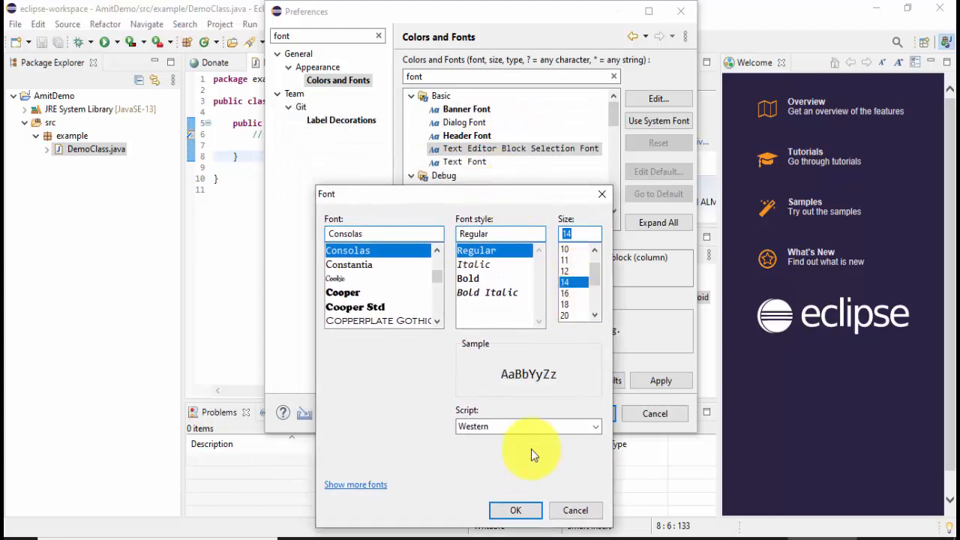
pyautogui.click(515, 510)
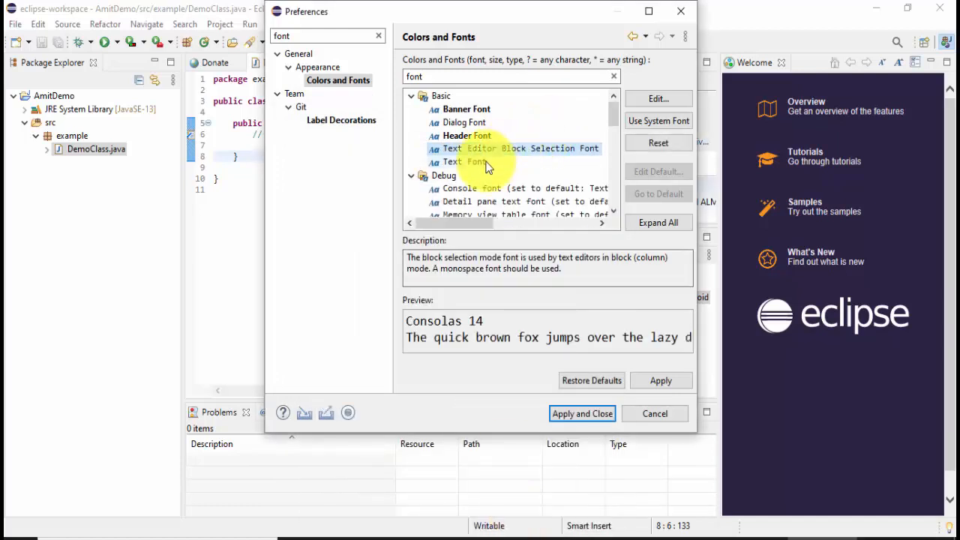
pyautogui.click(461, 162)
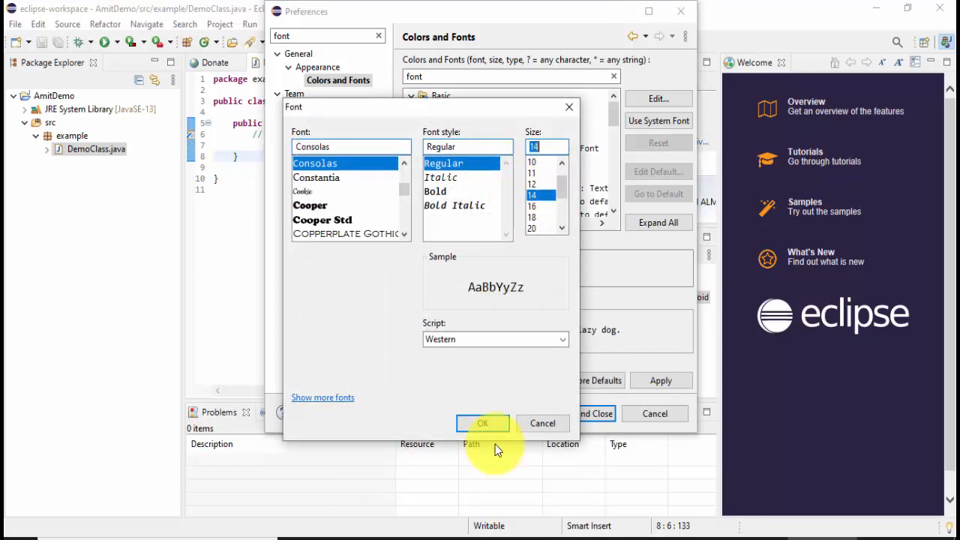
pyautogui.click(482, 423)
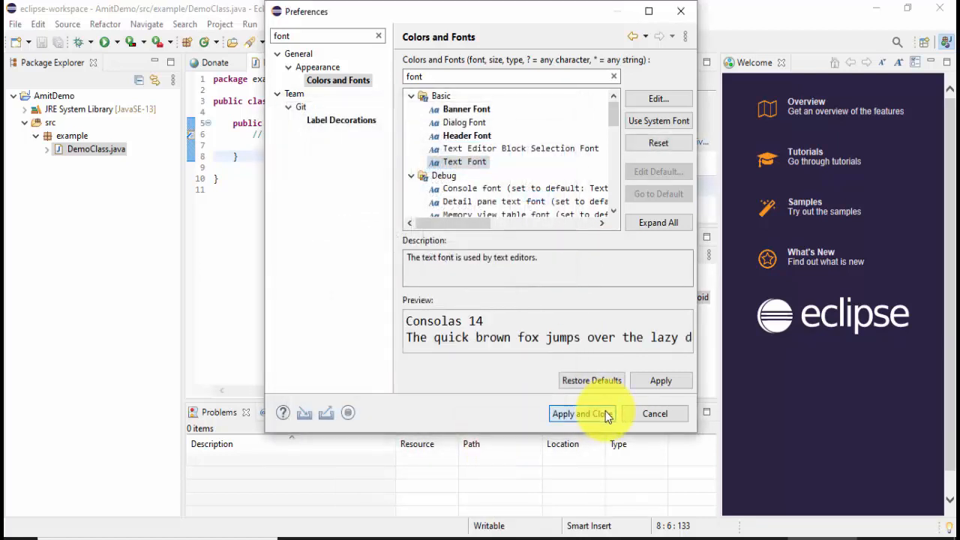
pyautogui.click(581, 413)
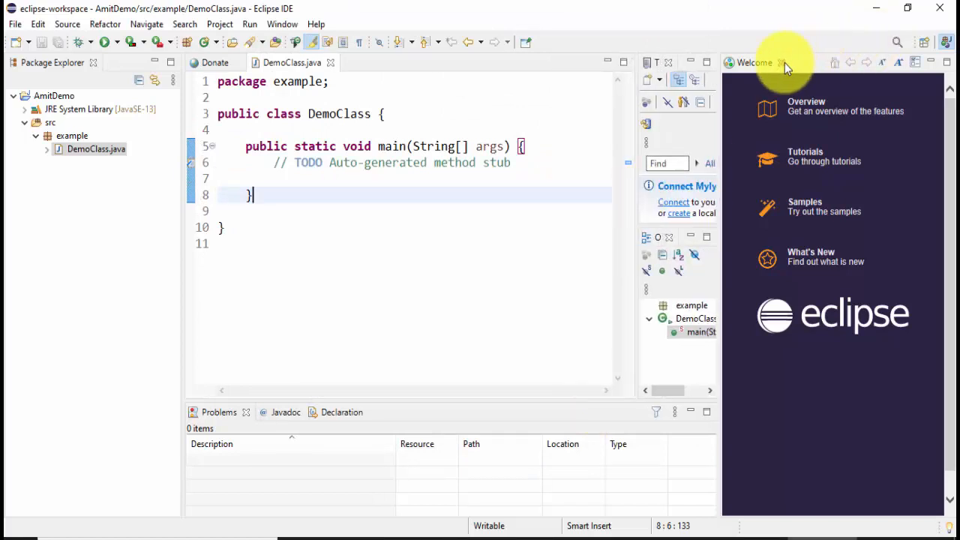
# - Close Welcome, add System.out.println("Welcome to Amit Thinks"); to main, and run
pyautogui.click(782, 62)
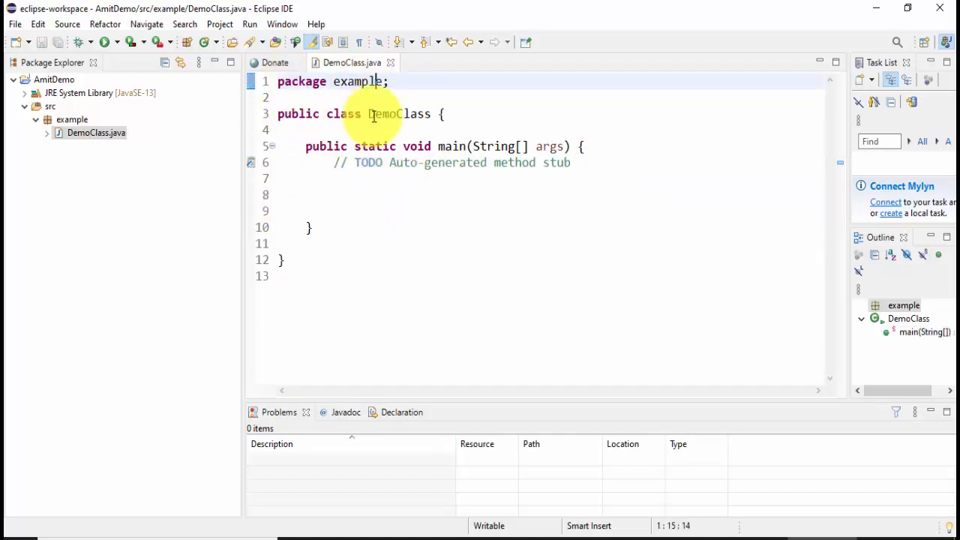
pyautogui.moveTo(351, 63)
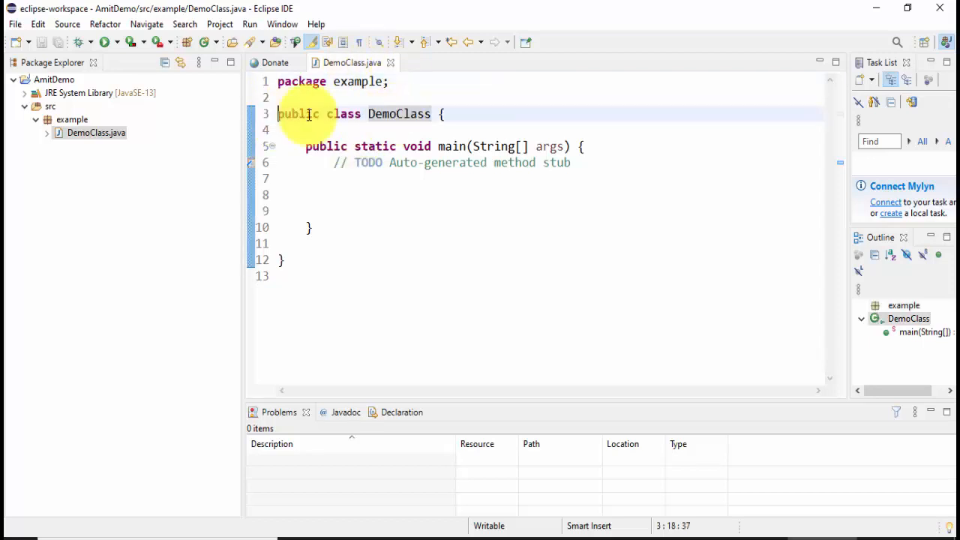
pyautogui.doubleClick(299, 113)
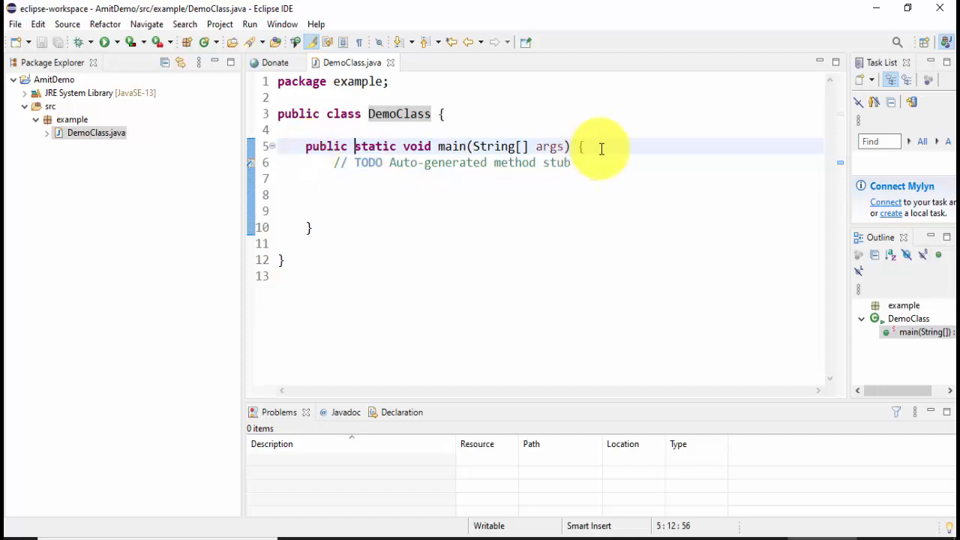
pyautogui.write('s')
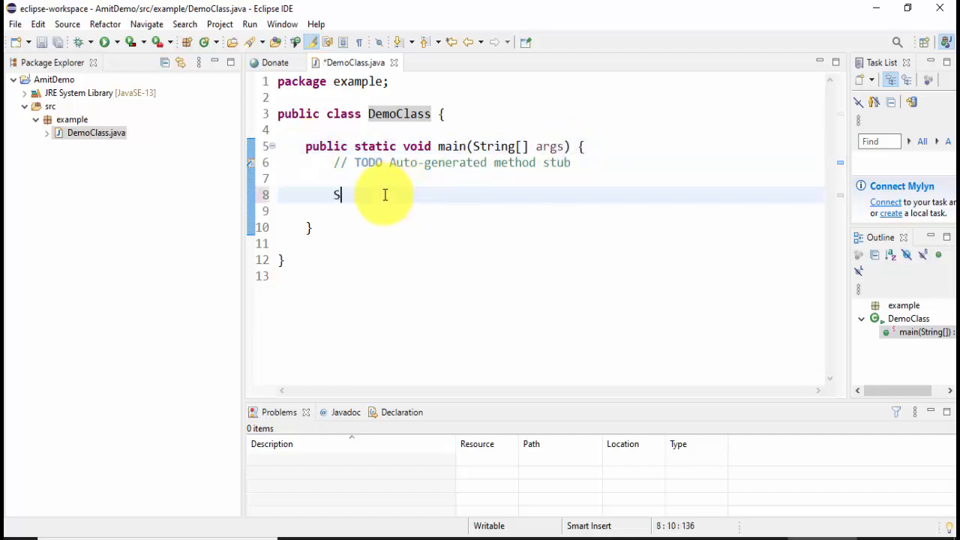
pyautogui.write('ystem.out.')
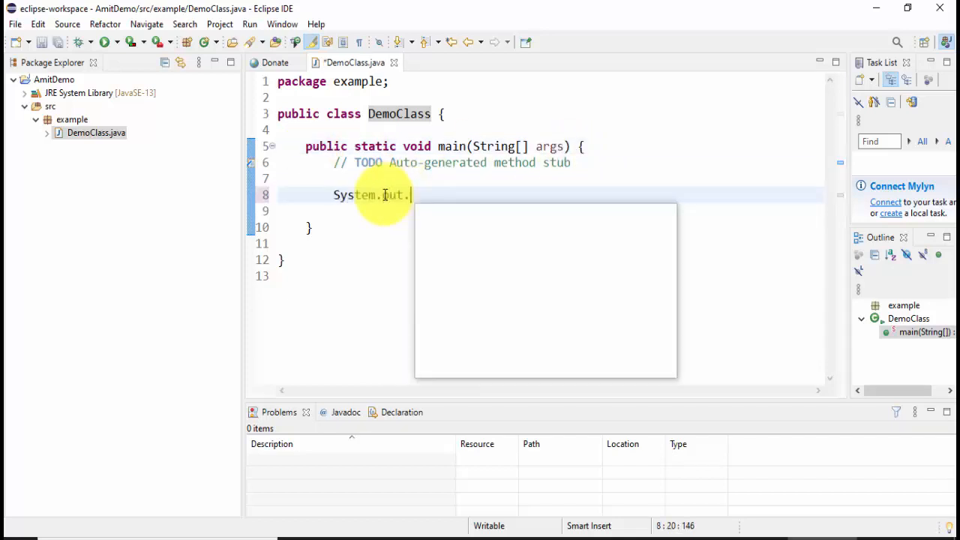
pyautogui.write('println("Welcome to Amit T");')
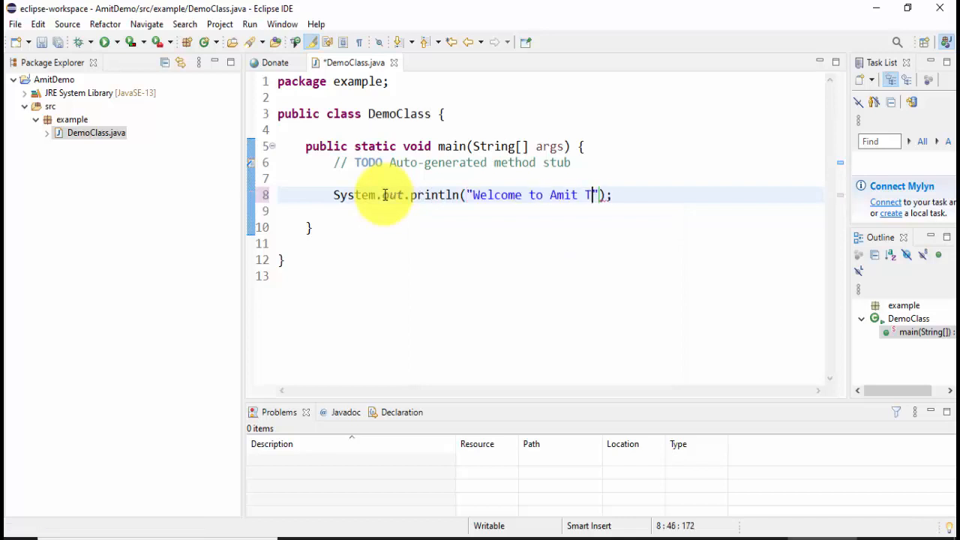
pyautogui.write('hinks')
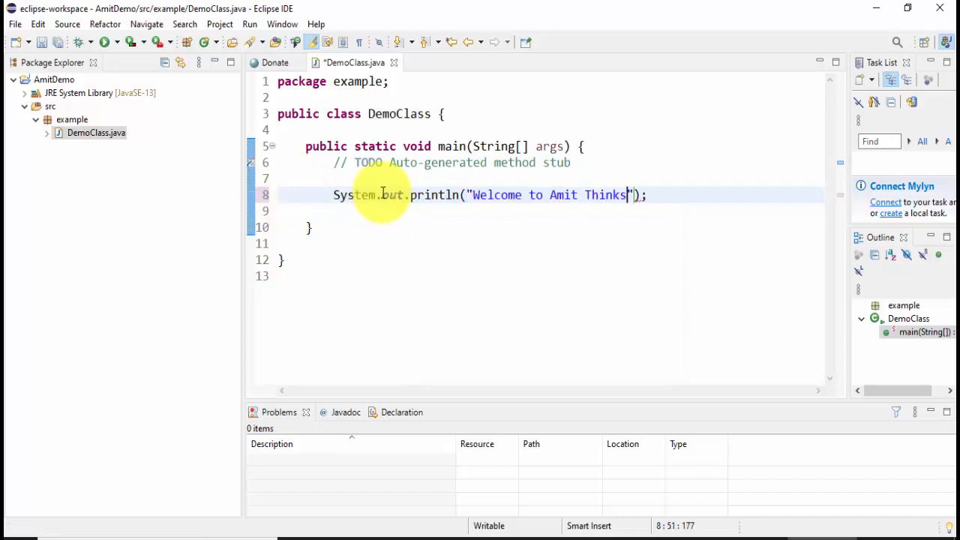
pyautogui.moveTo(359, 195)
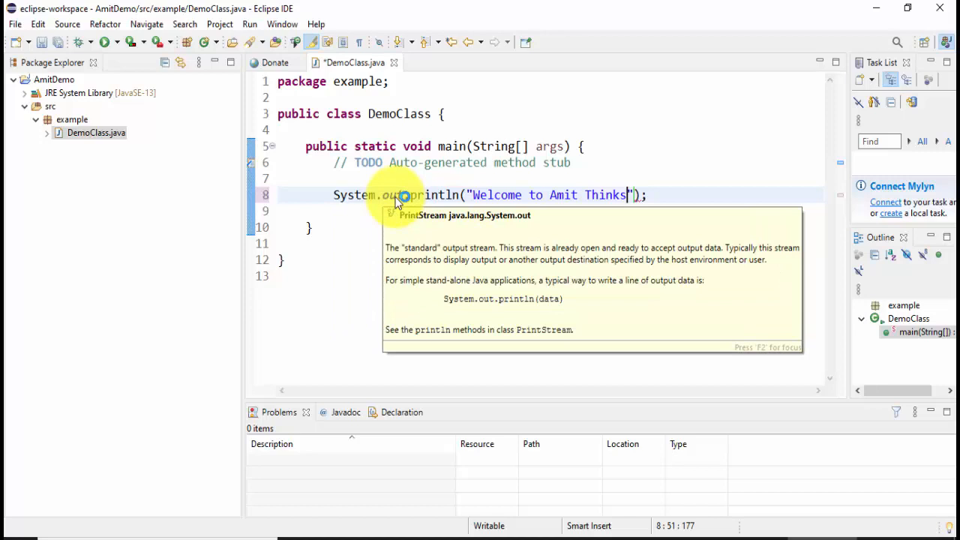
pyautogui.moveTo(438, 195)
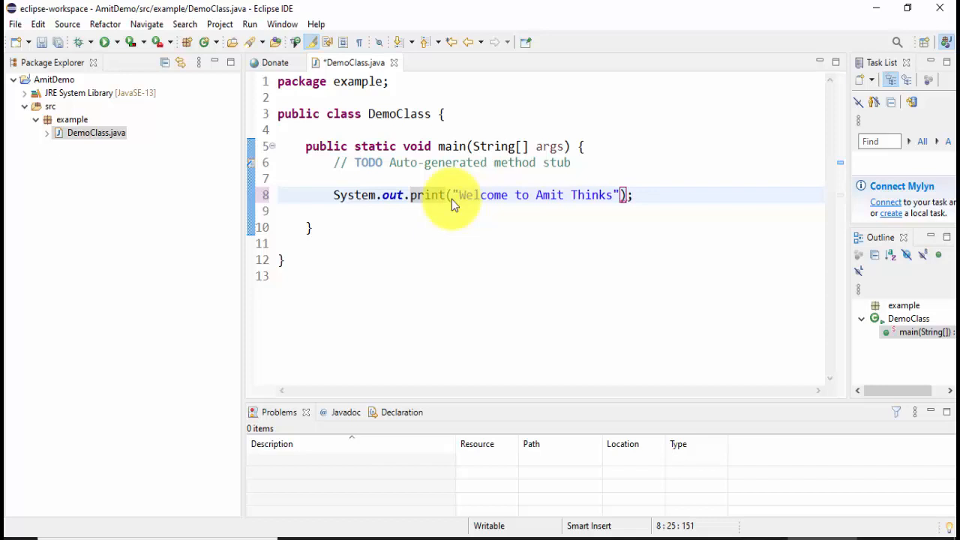
pyautogui.write('ln')
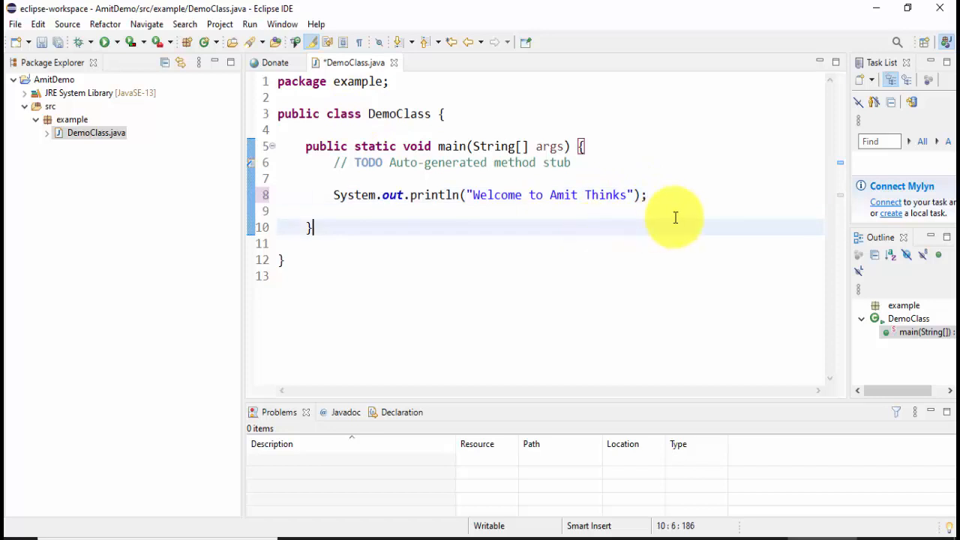
pyautogui.click(249, 24)
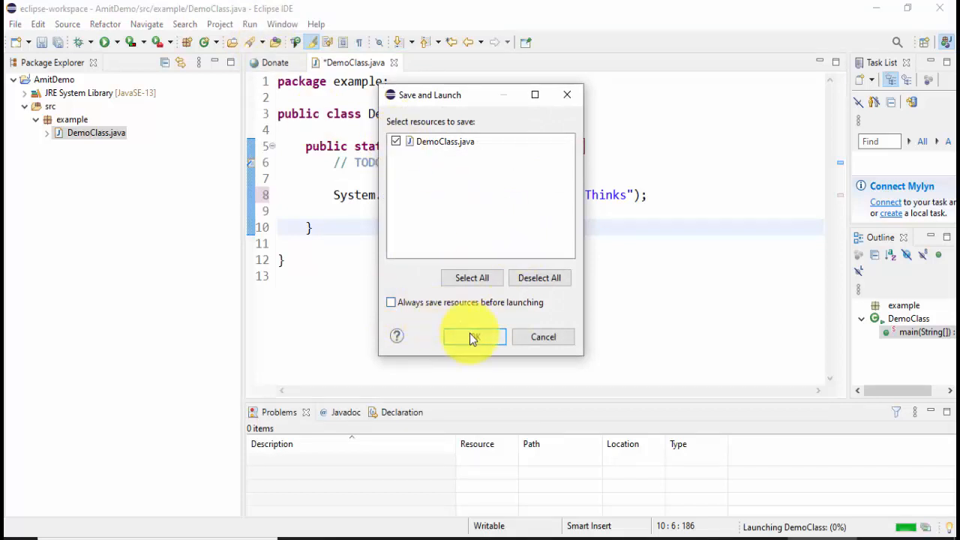
# - Save and run DemoClass, then add a second output line reading 'Next line.'
pyautogui.click(474, 336)
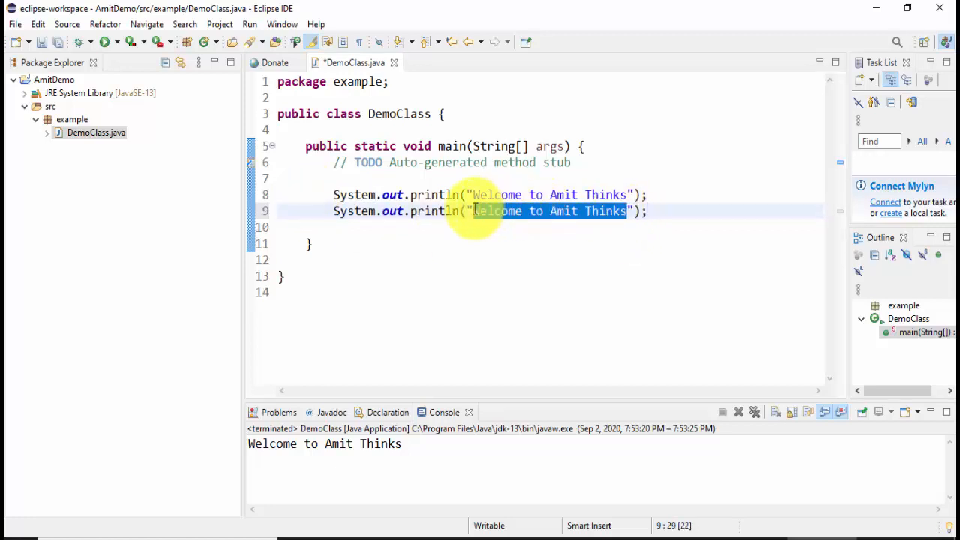
pyautogui.write('Next line.')
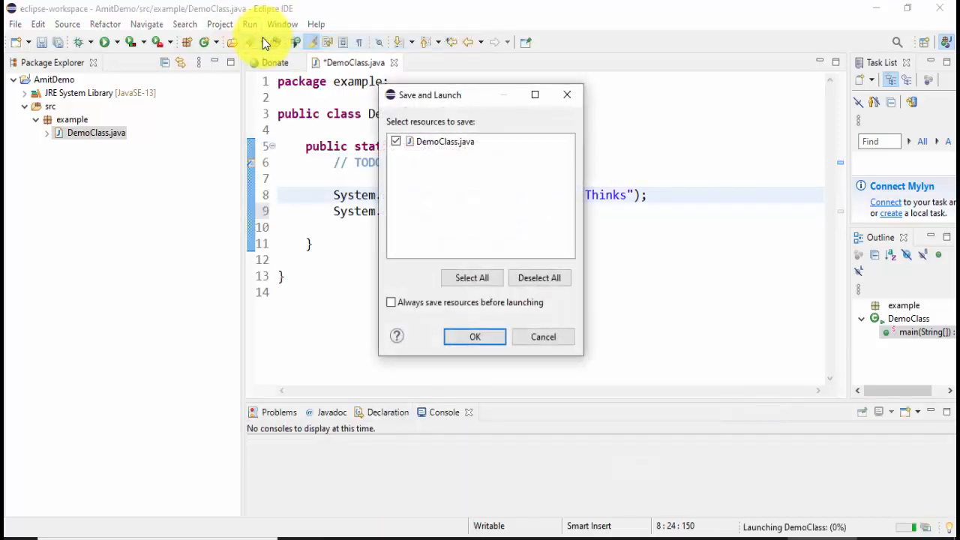
# - Save and rerun DemoClass twice so 'Welcome to Amit Thinks' and 'Next line...' print on separate lines
pyautogui.click(474, 336)
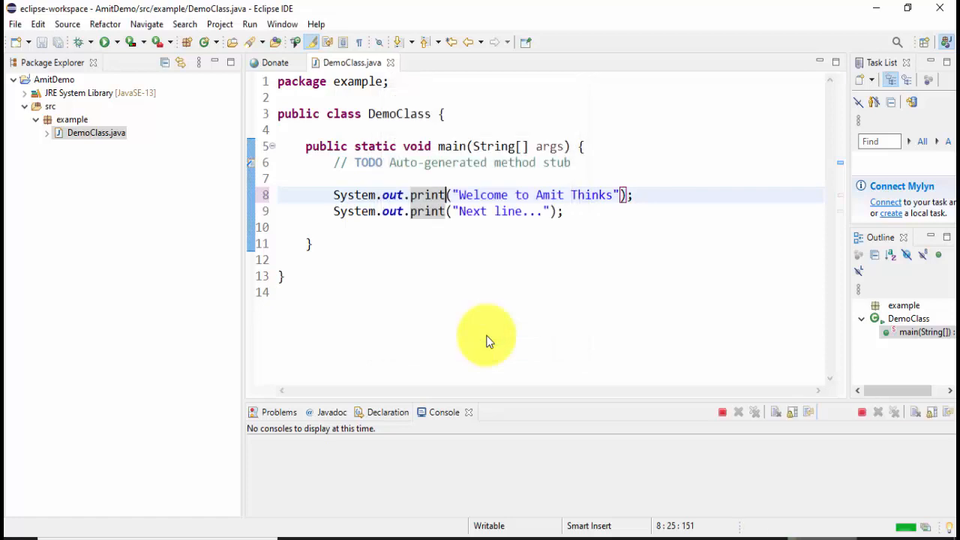
pyautogui.click(104, 42)
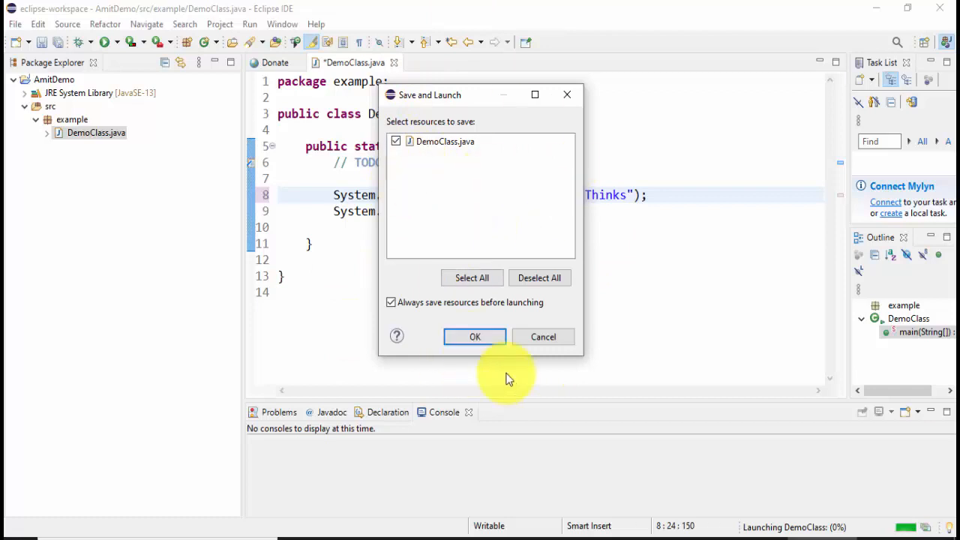
pyautogui.click(474, 336)
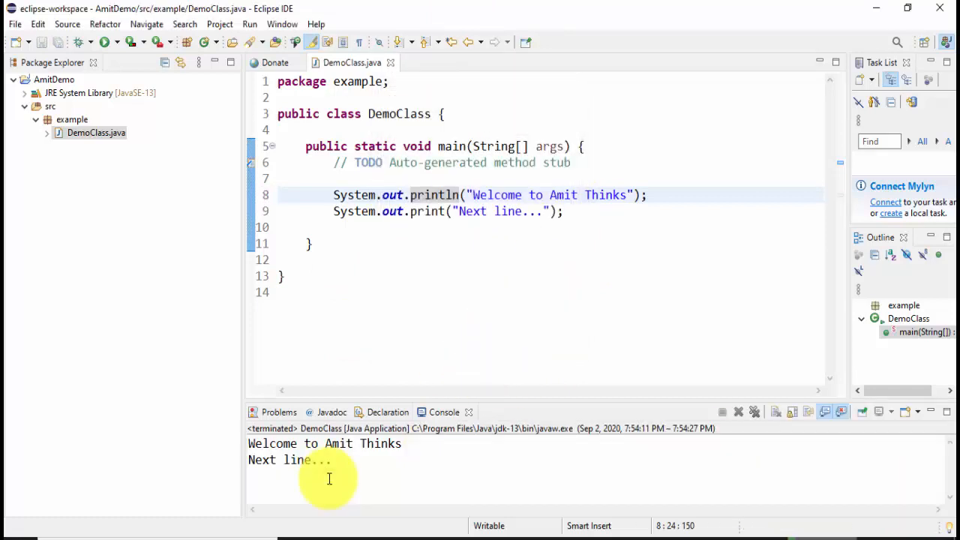